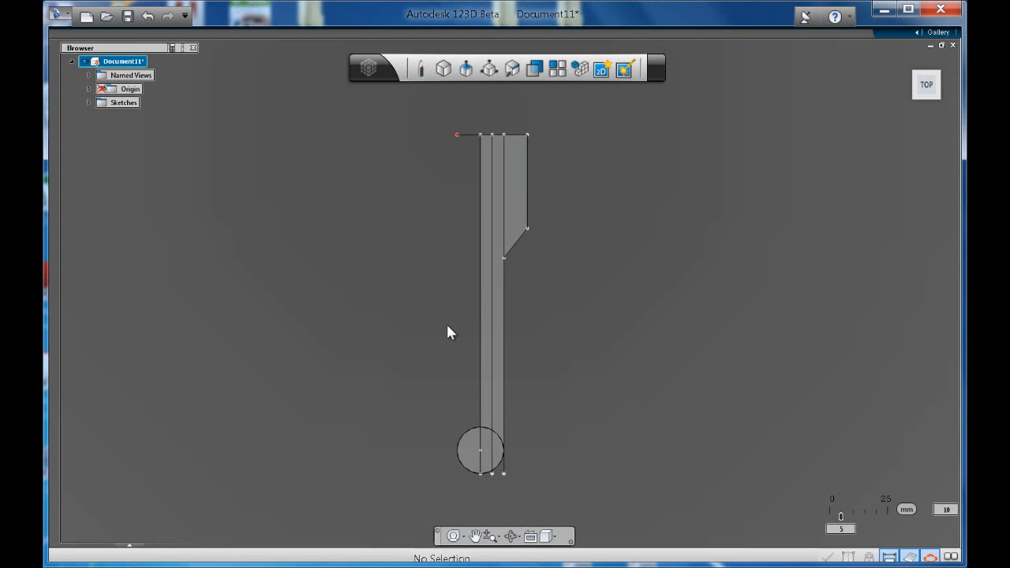
pyautogui.moveTo(537, 215)
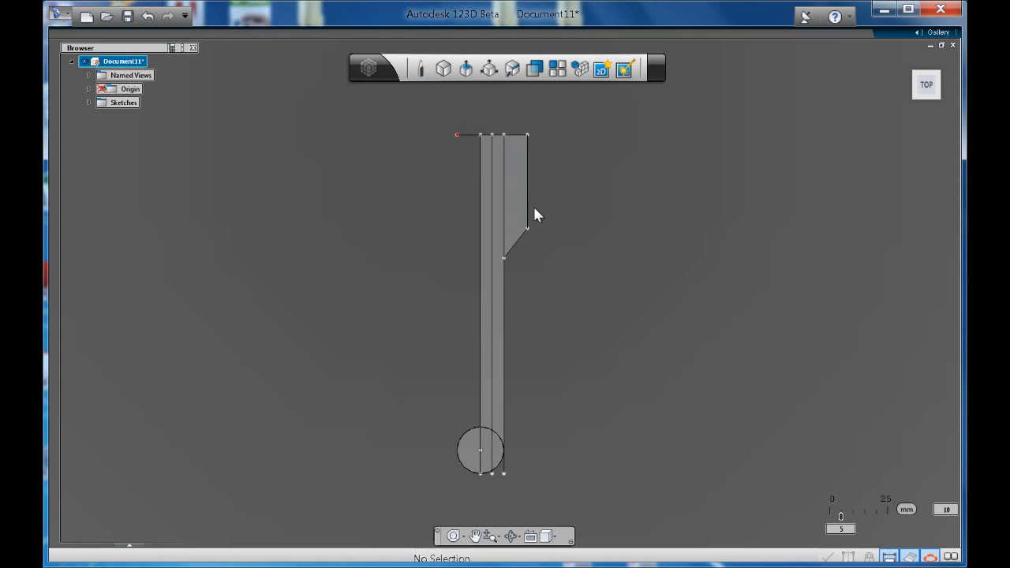
pyautogui.moveTo(565, 231)
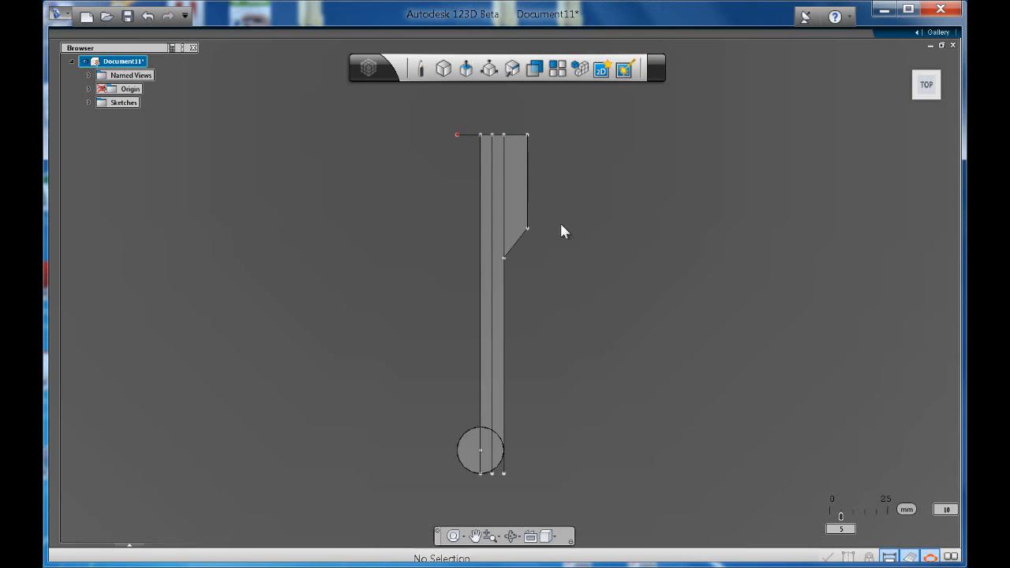
pyautogui.moveTo(565, 291)
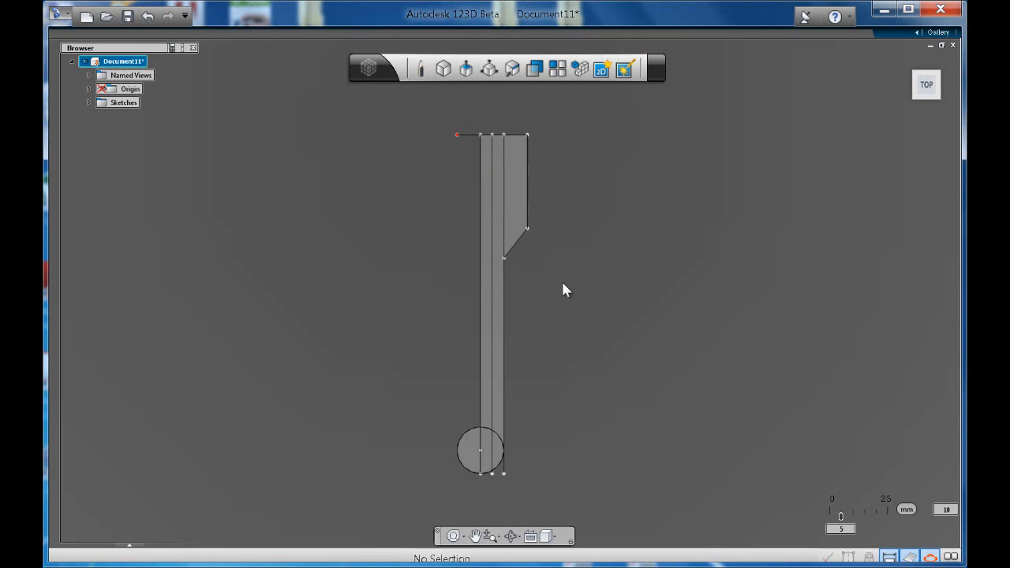
# Start a Three Point Arc for the gently curved handle side from neck to circle
pyautogui.rightClick(565, 290)
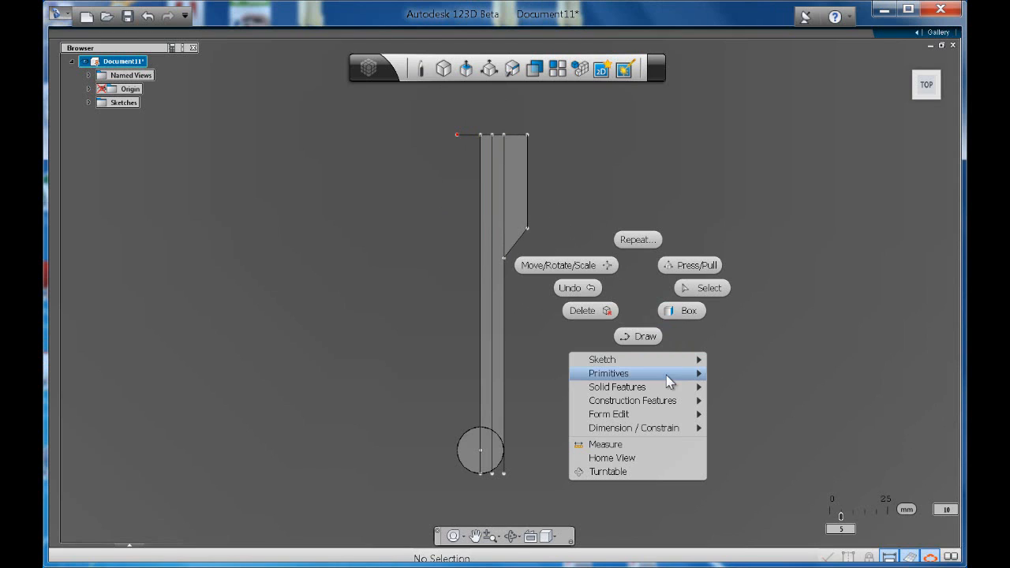
pyautogui.moveTo(603, 360)
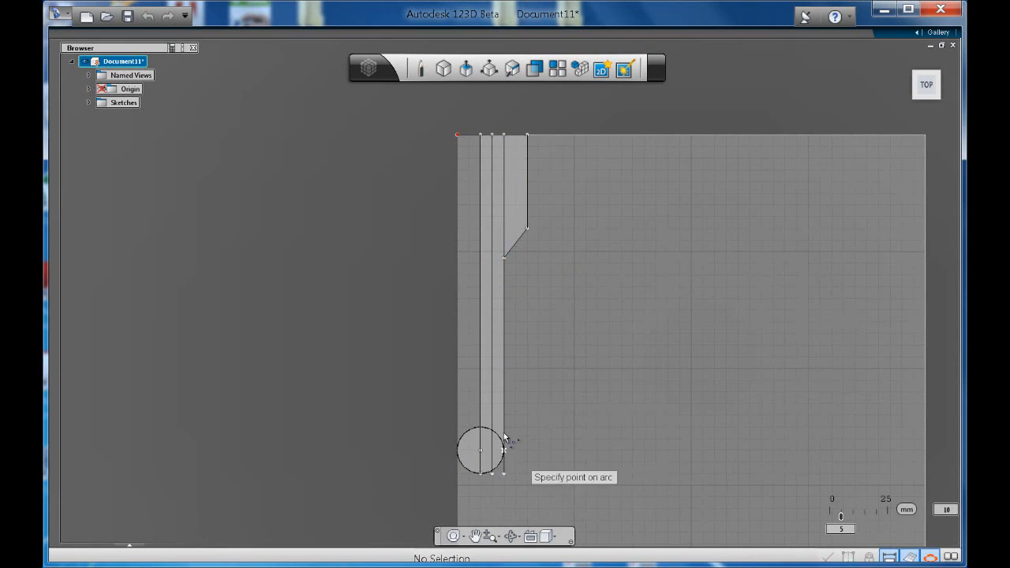
pyautogui.moveTo(504, 323)
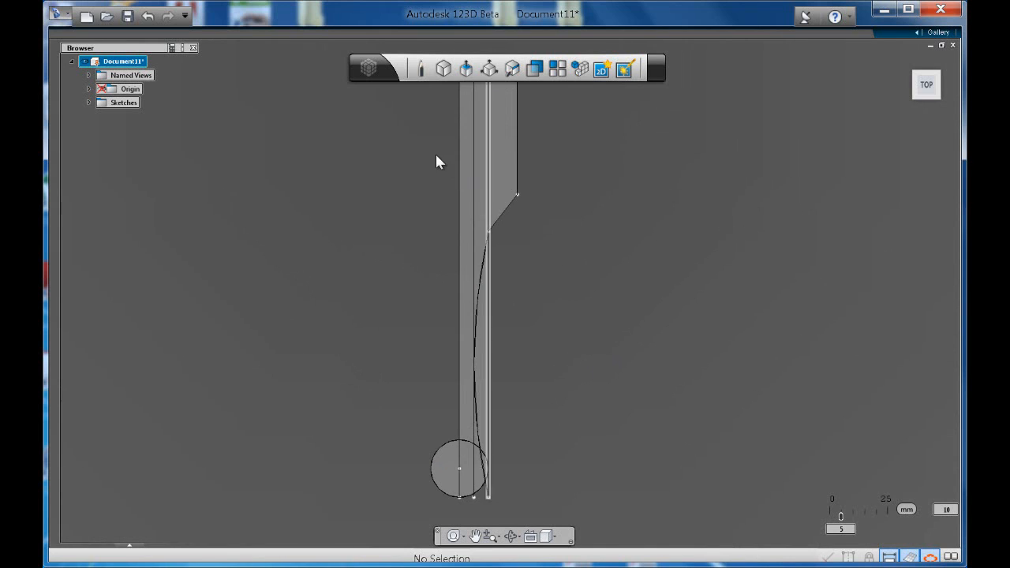
# Trim the overshooting line and arc pieces so the handle curve meets the circle
pyautogui.rightClick(489, 229)
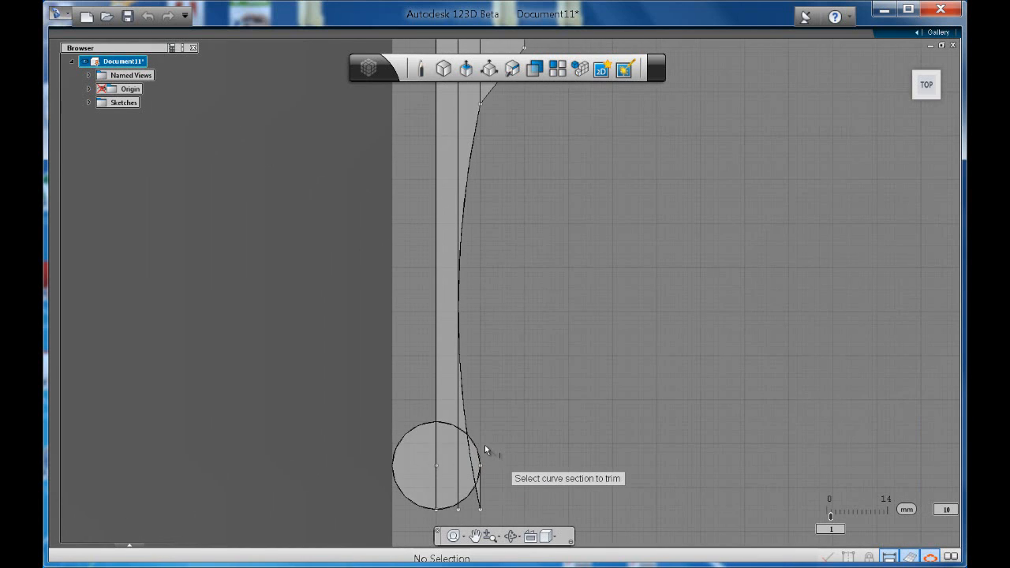
pyautogui.click(486, 450)
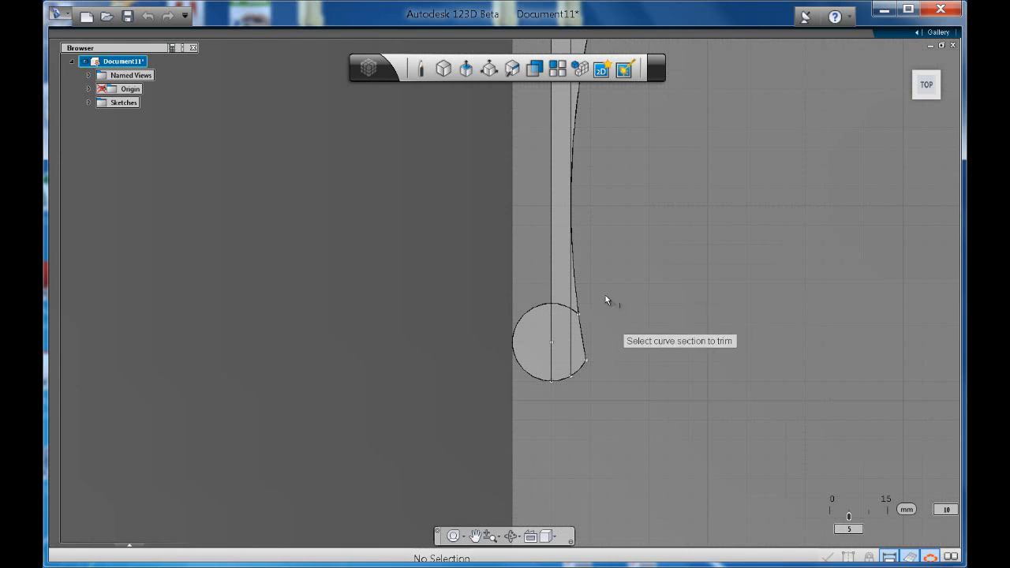
pyautogui.moveTo(671, 251)
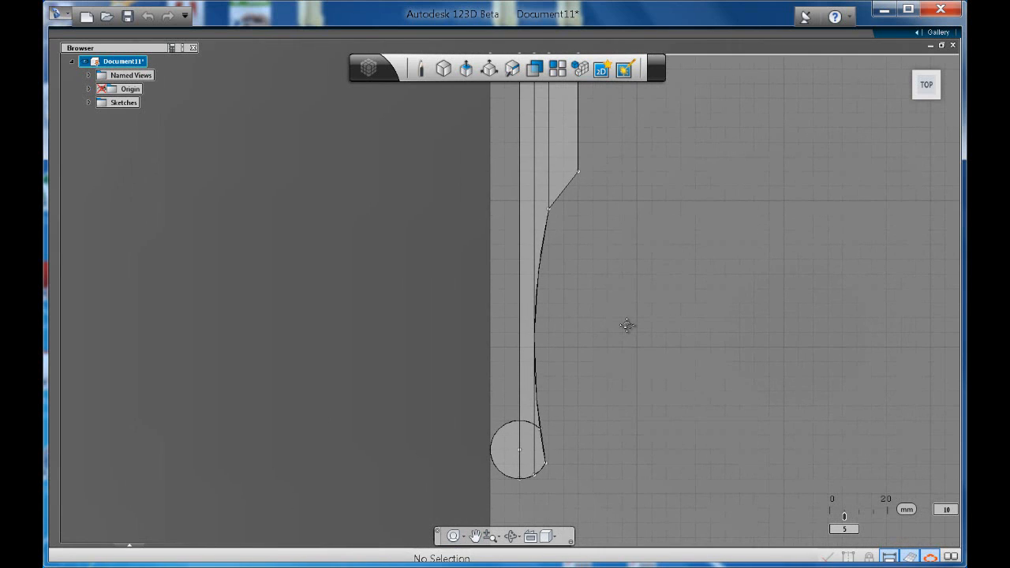
pyautogui.moveTo(542, 263)
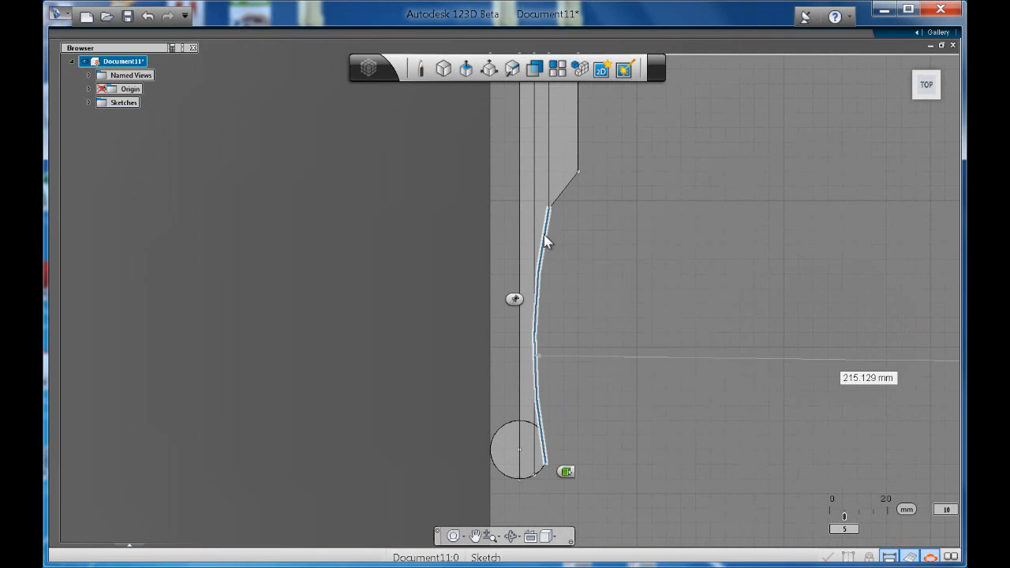
# Start the Mirror command from the arc's mini-toolbar pattern options
pyautogui.click(586, 471)
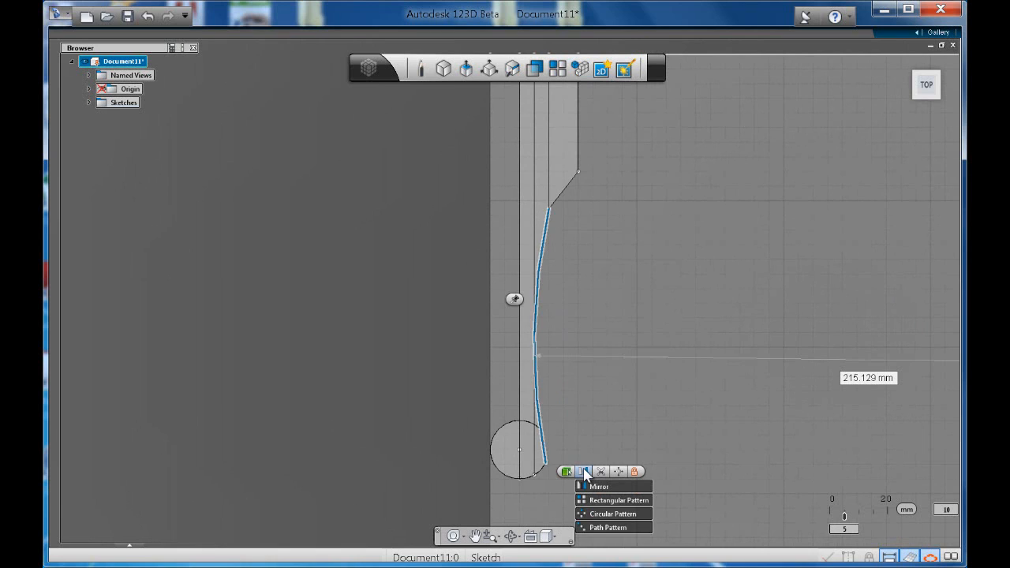
pyautogui.click(567, 470)
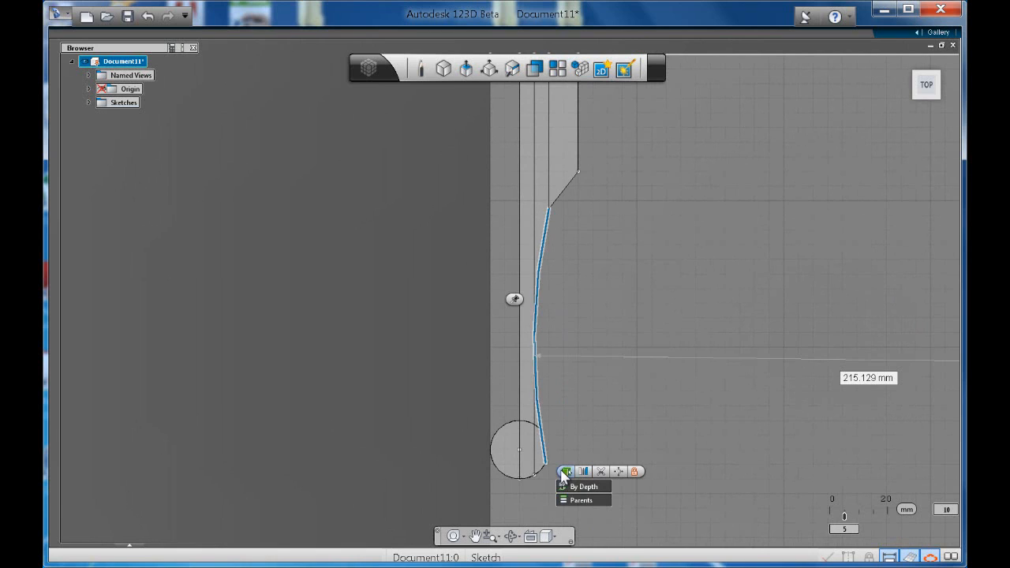
pyautogui.click(584, 470)
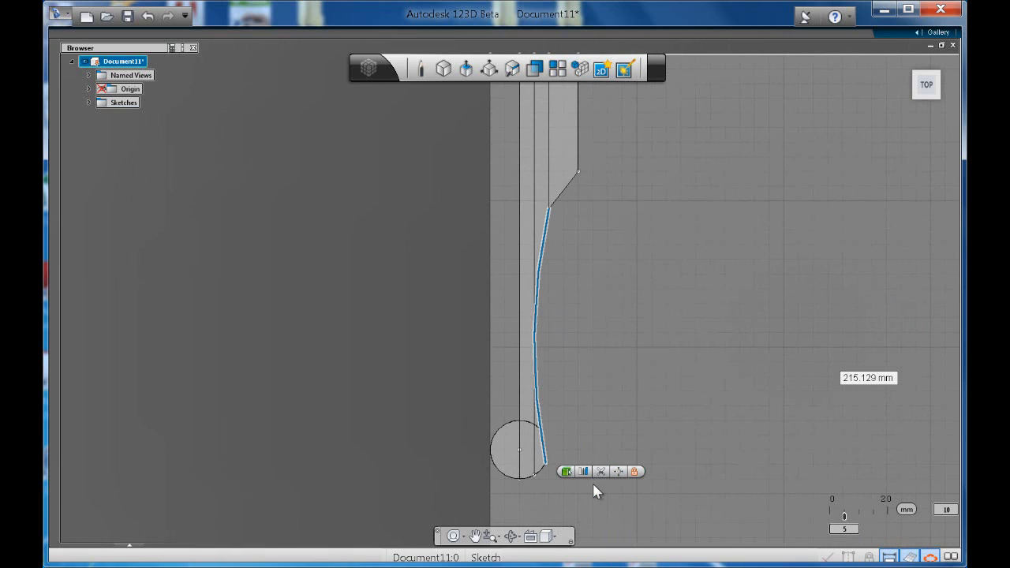
pyautogui.click(567, 470)
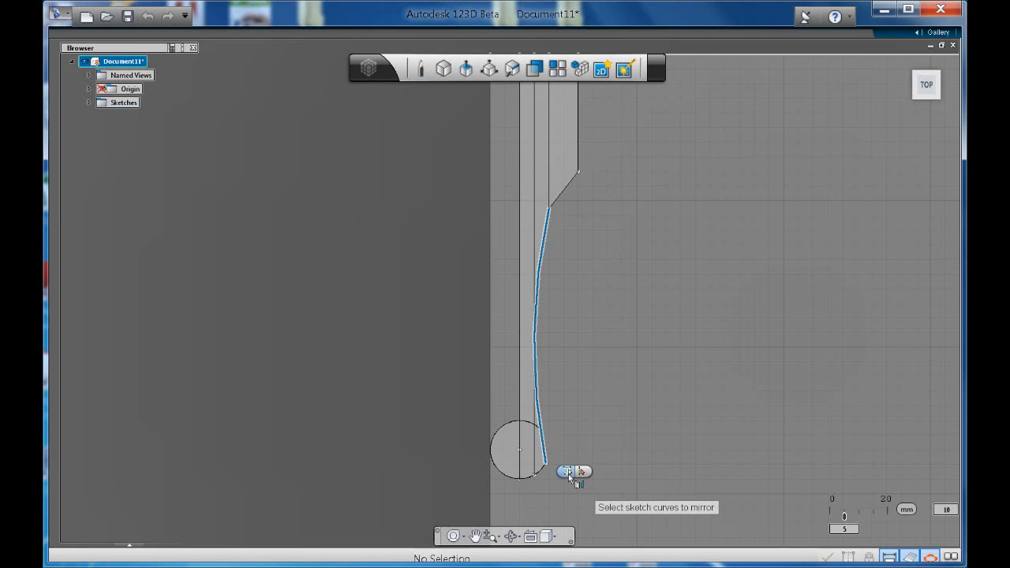
pyautogui.moveTo(536, 306)
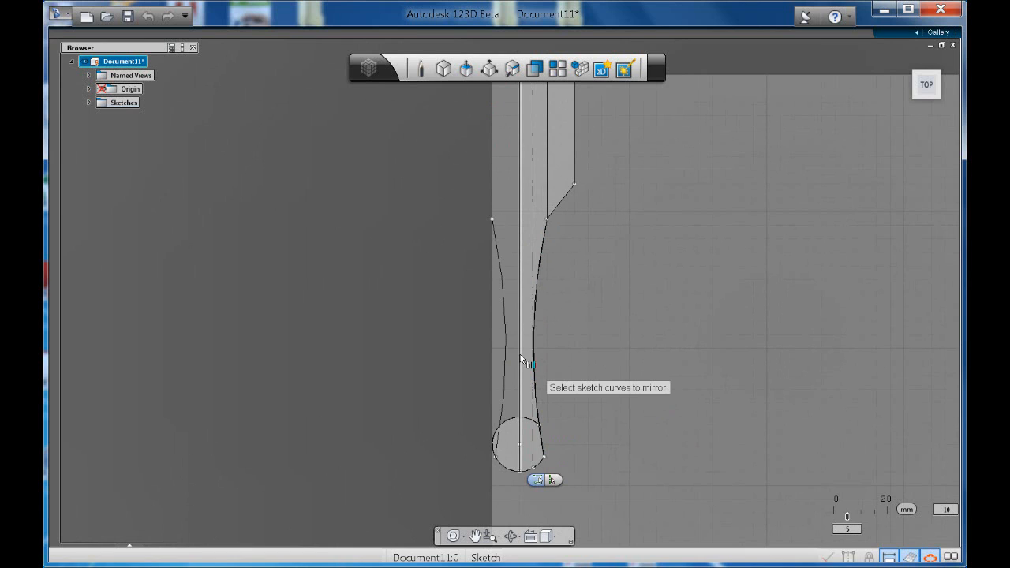
pyautogui.moveTo(596, 348)
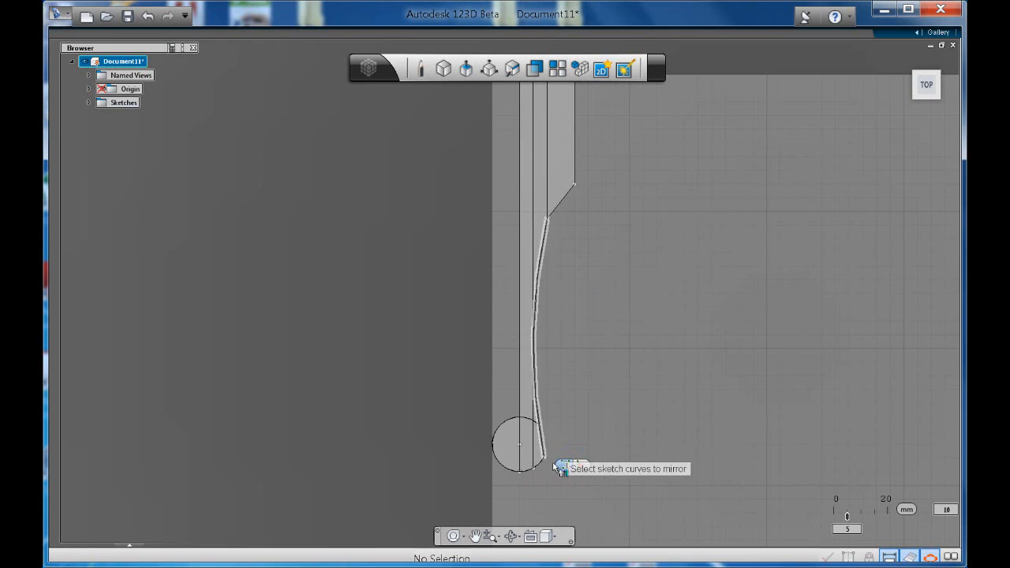
pyautogui.moveTo(544, 262)
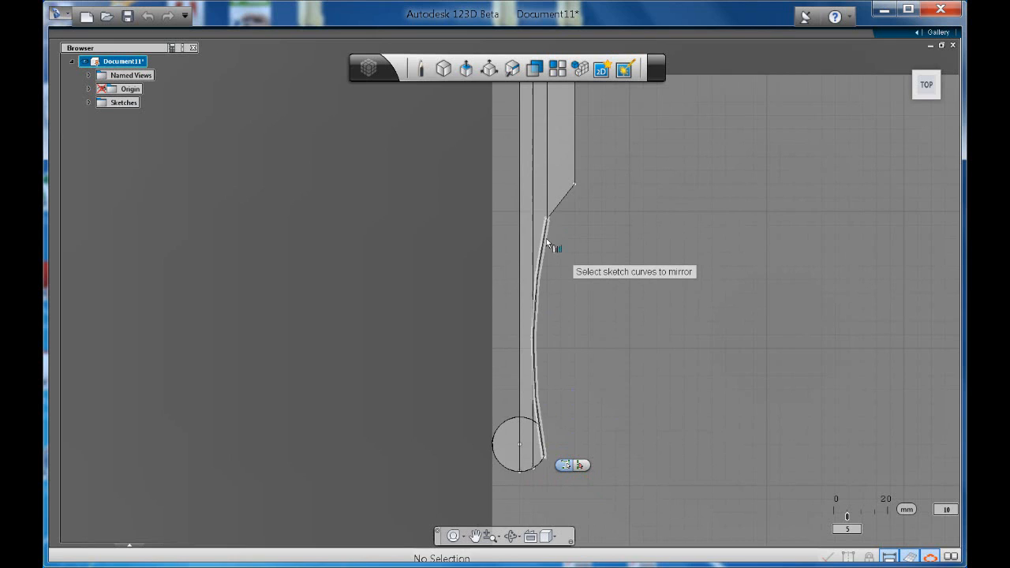
# Mirror the handle outline across the centre line and trim leftovers into a closed profile
pyautogui.click(540, 316)
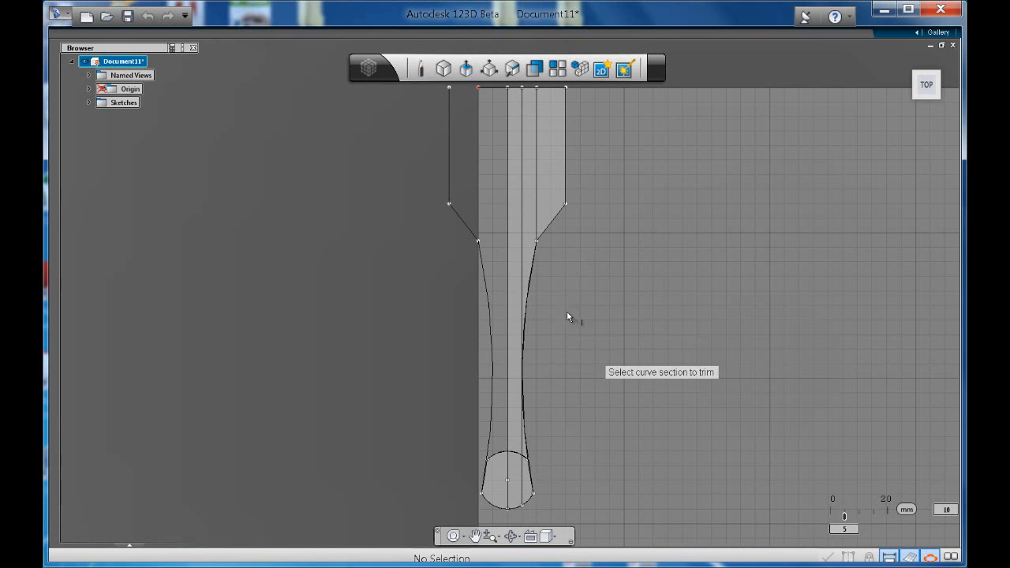
pyautogui.click(545, 171)
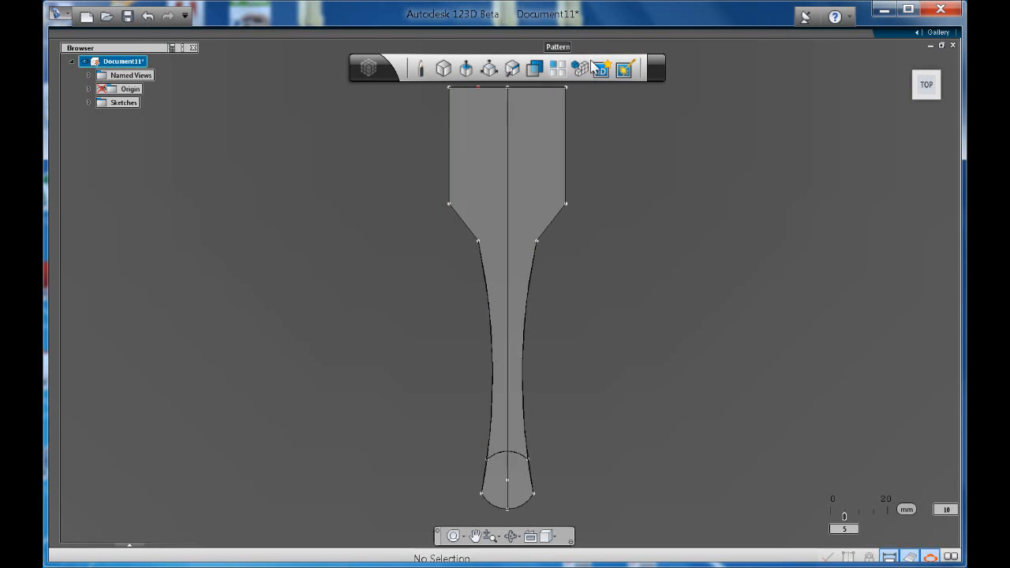
# Start a Three Point Arc on the fork head's straight left edge
pyautogui.rightClick(513, 260)
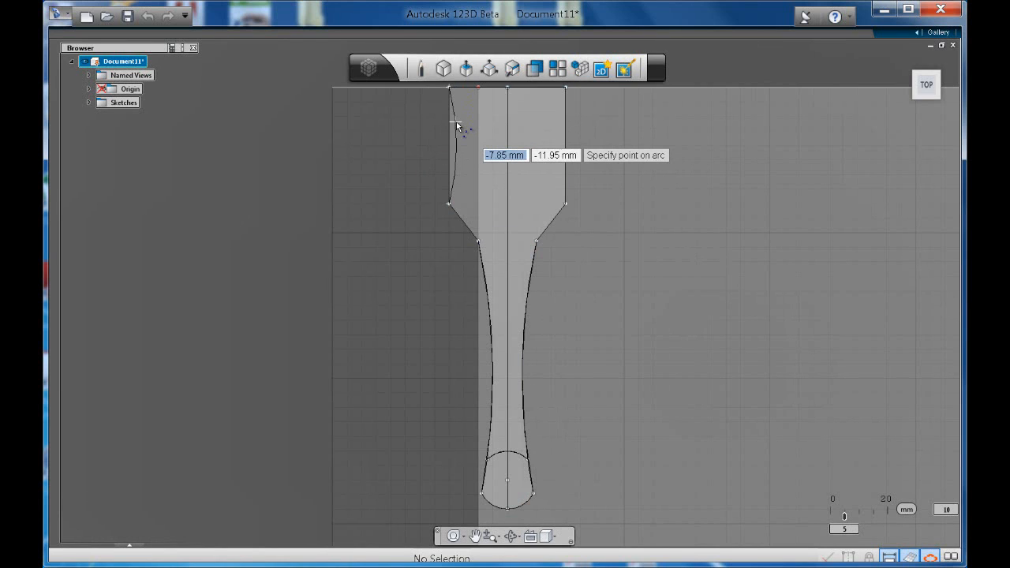
pyautogui.moveTo(458, 151)
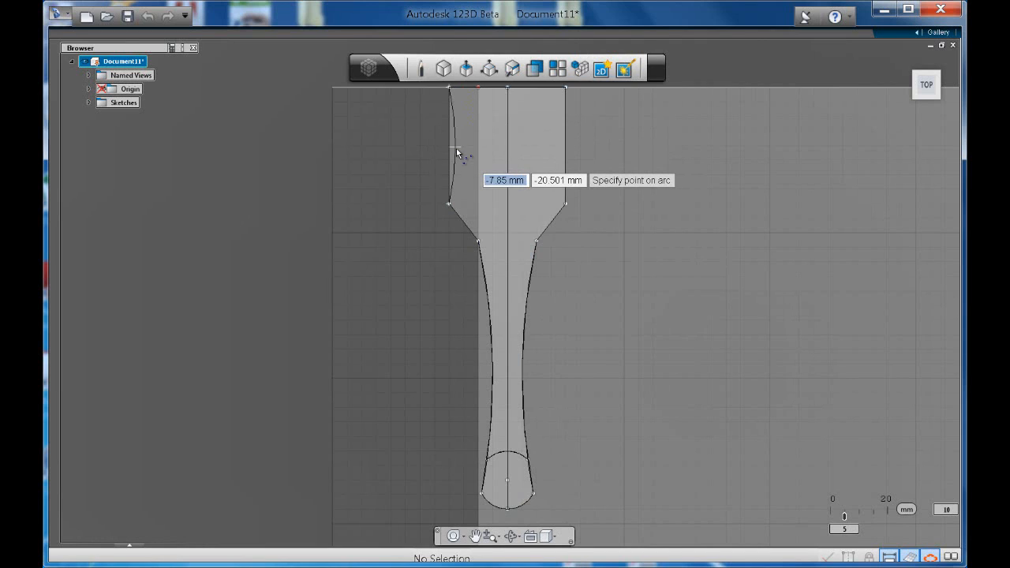
pyautogui.moveTo(458, 161)
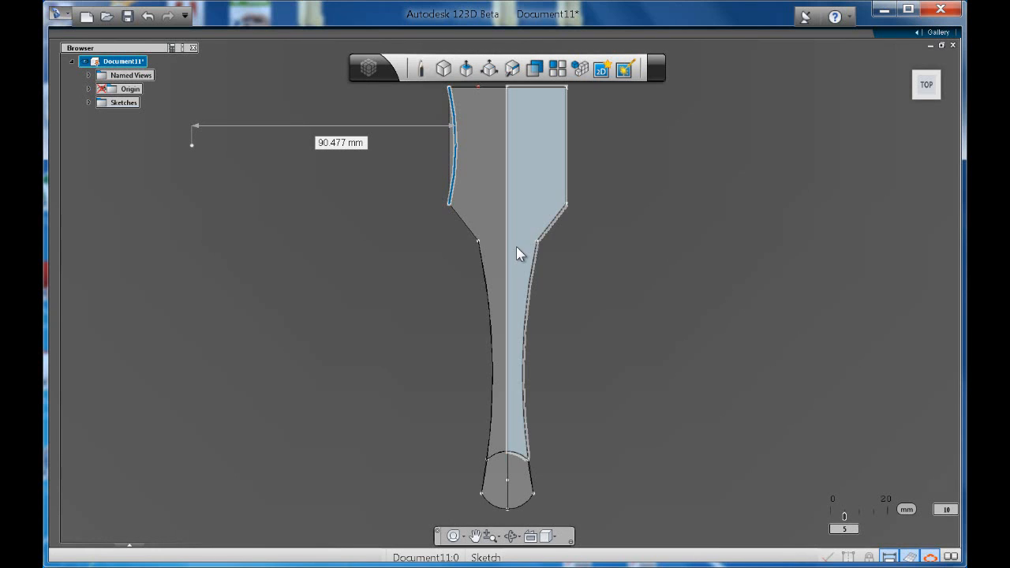
# Mirror the curved left head arc to the right across the centre line
pyautogui.click(518, 254)
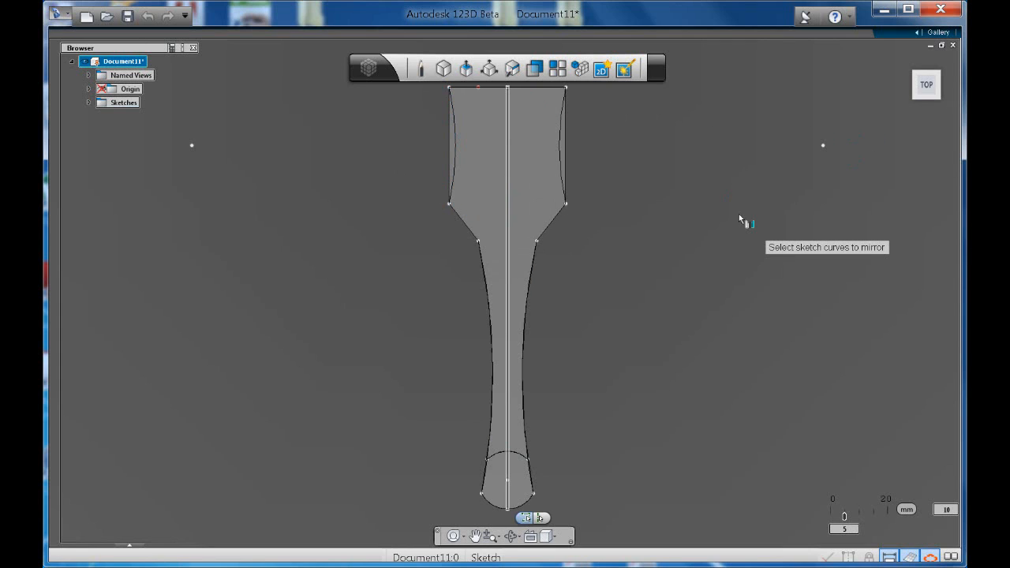
pyautogui.moveTo(688, 177)
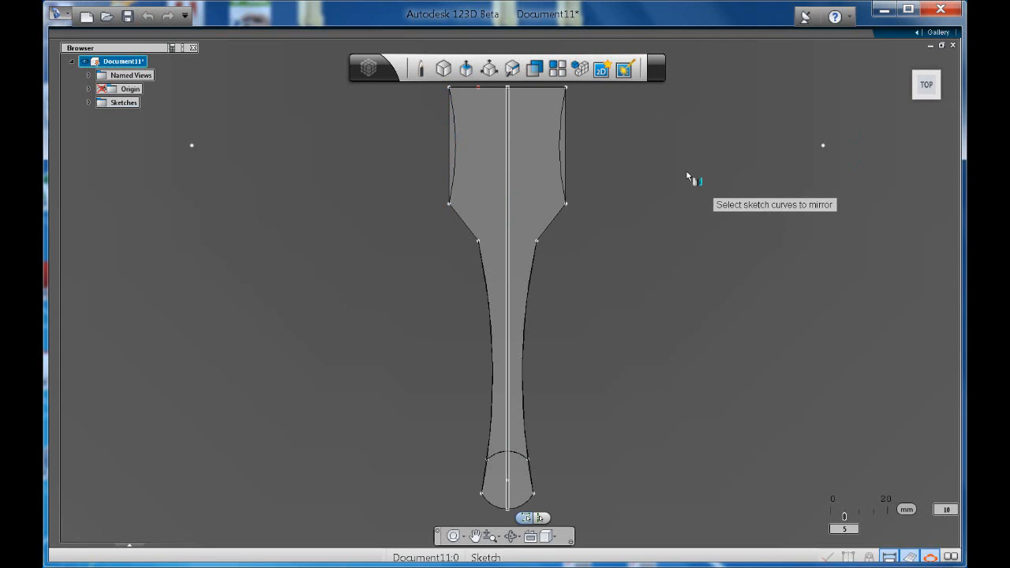
pyautogui.click(472, 140)
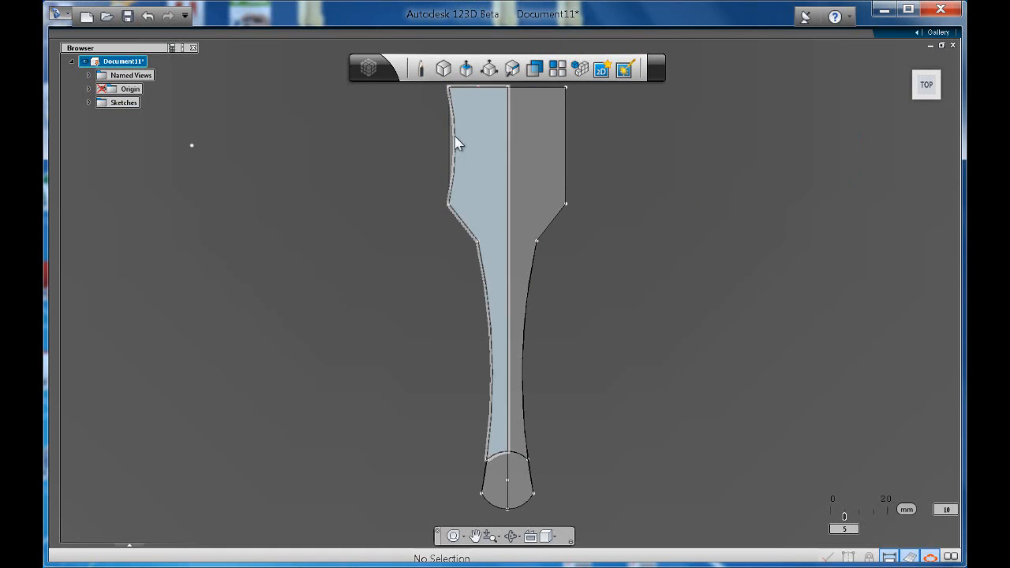
pyautogui.click(452, 142)
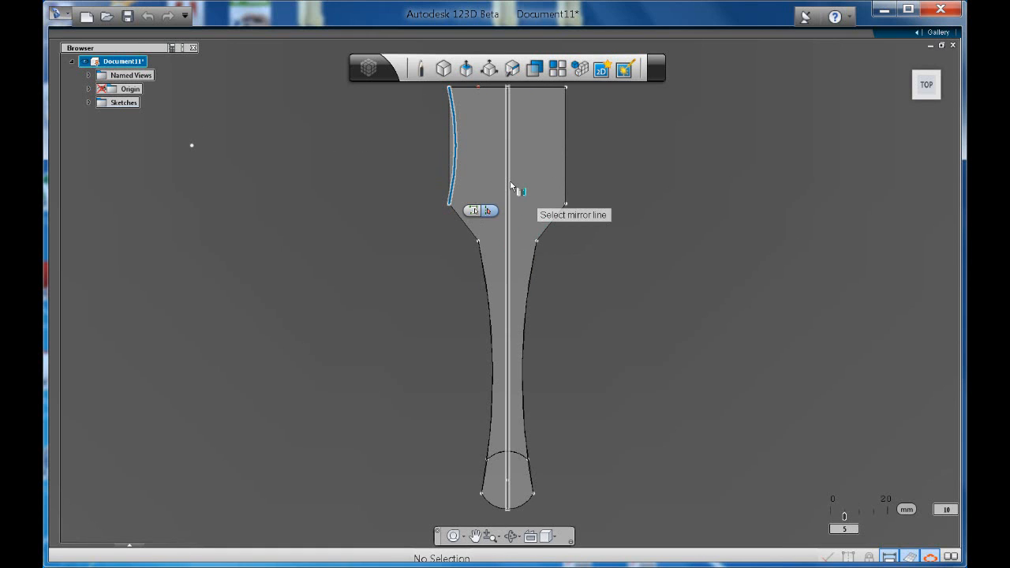
pyautogui.click(508, 186)
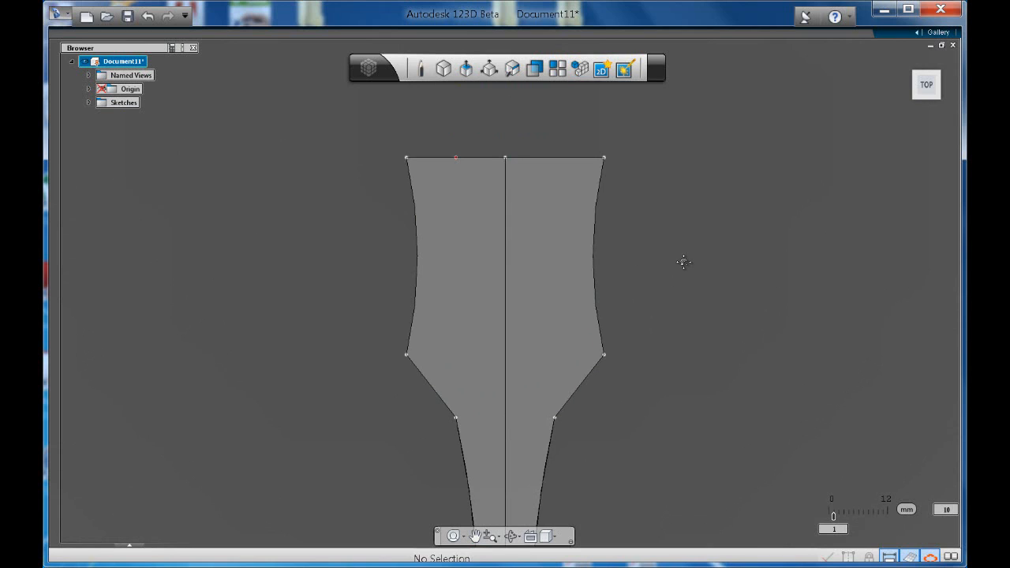
# Draw a line of length 30 across the fork head and begin filleting its corner
pyautogui.rightClick(684, 262)
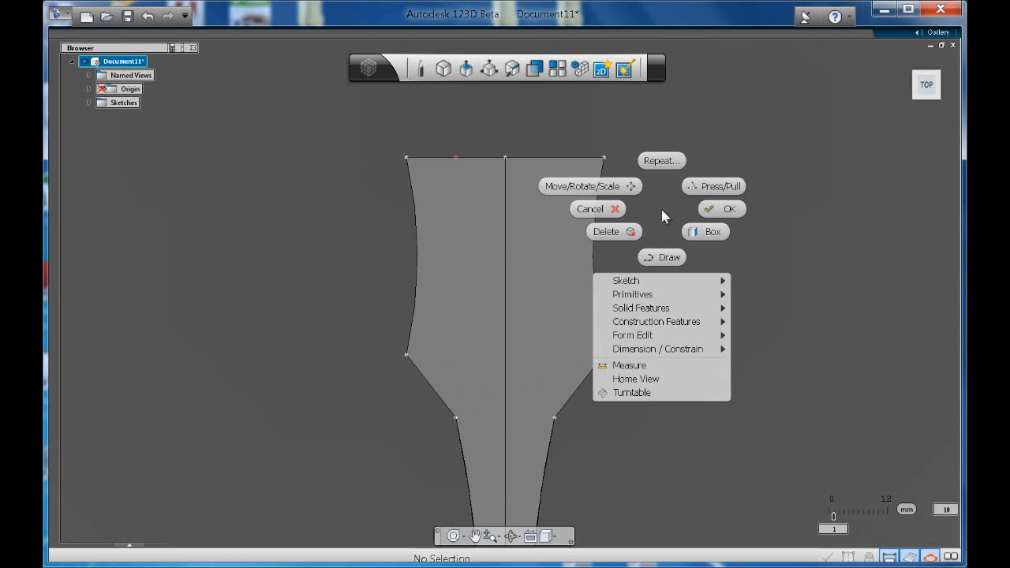
pyautogui.moveTo(625, 281)
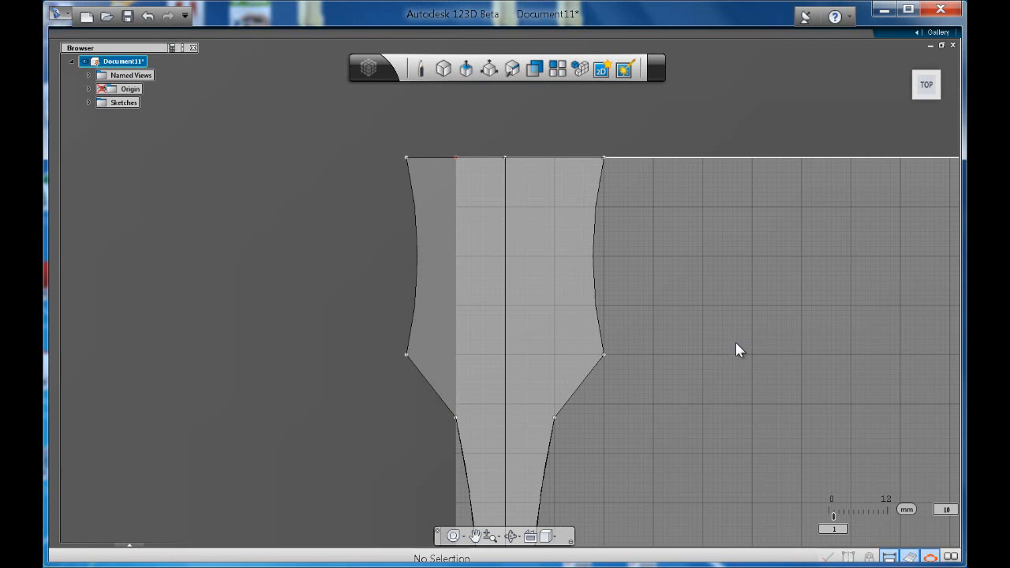
pyautogui.click(601, 355)
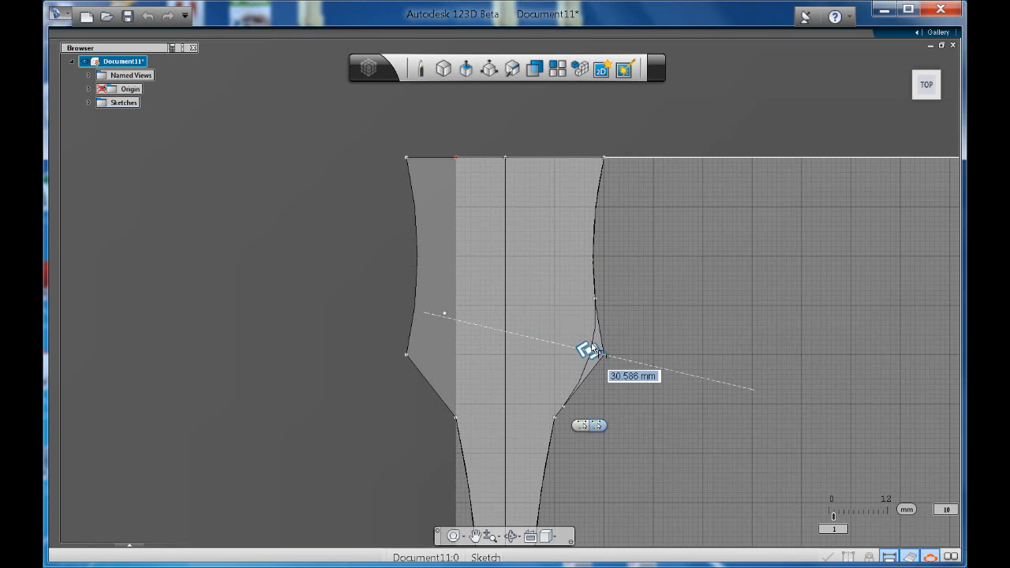
pyautogui.write('30')
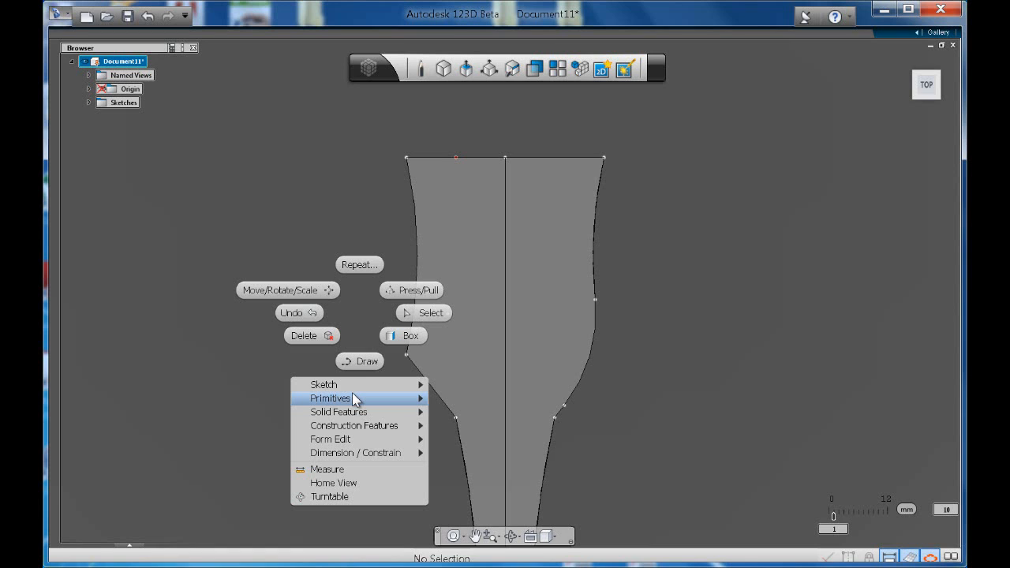
pyautogui.moveTo(360, 385)
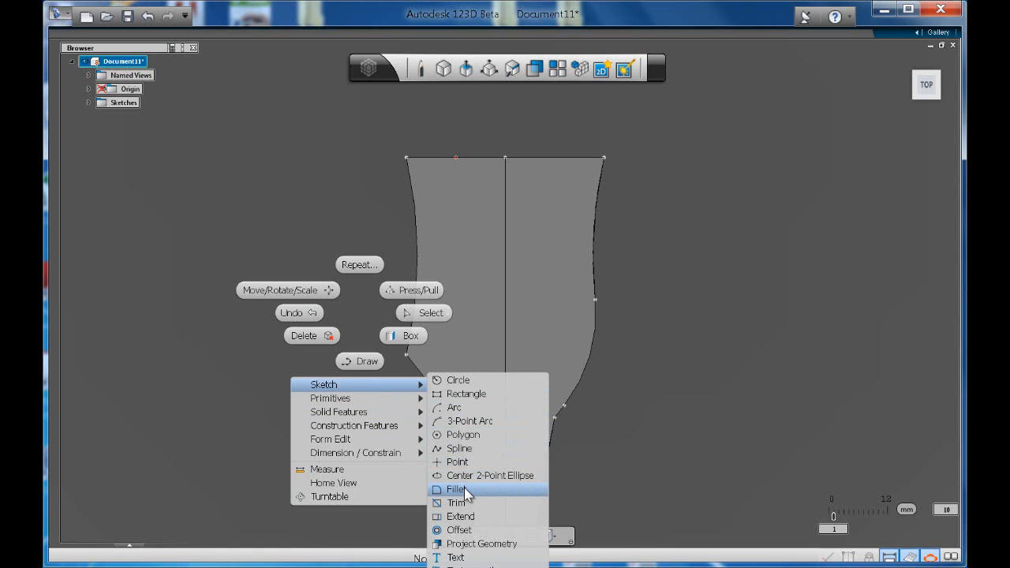
pyautogui.click(455, 489)
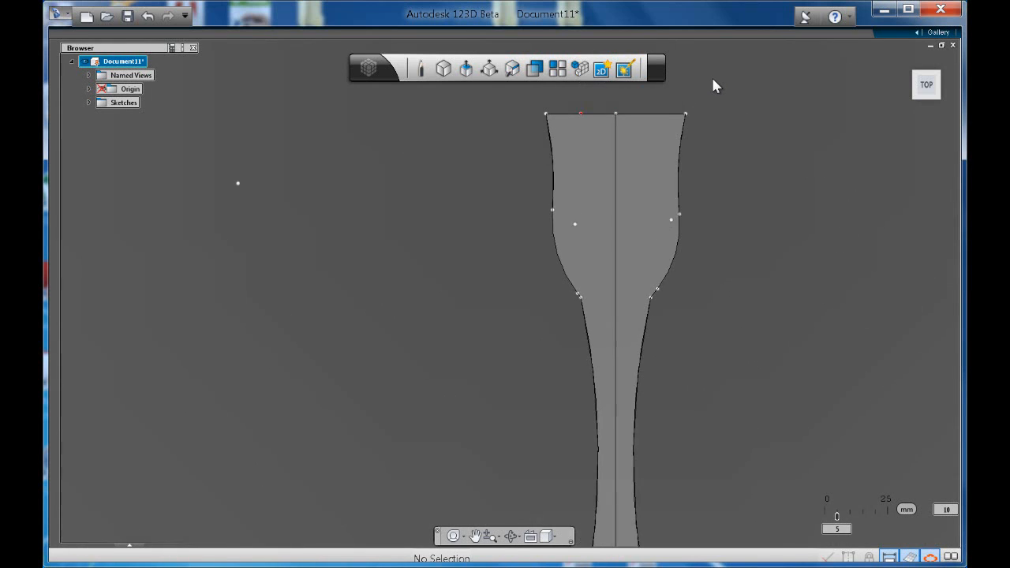
# Fillet the top-left and top-right corners of the fork head outline
pyautogui.rightClick(647, 142)
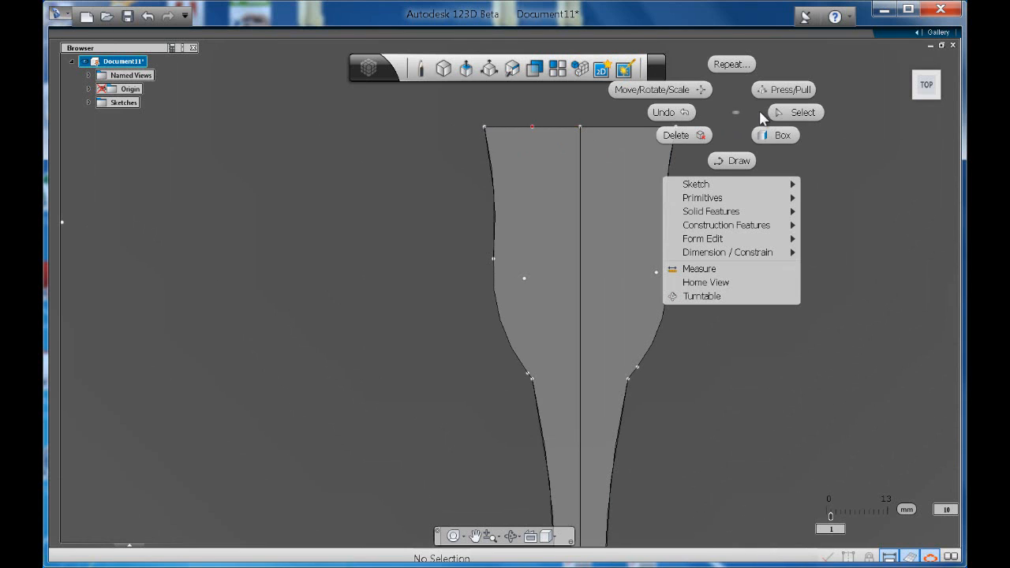
pyautogui.moveTo(750, 189)
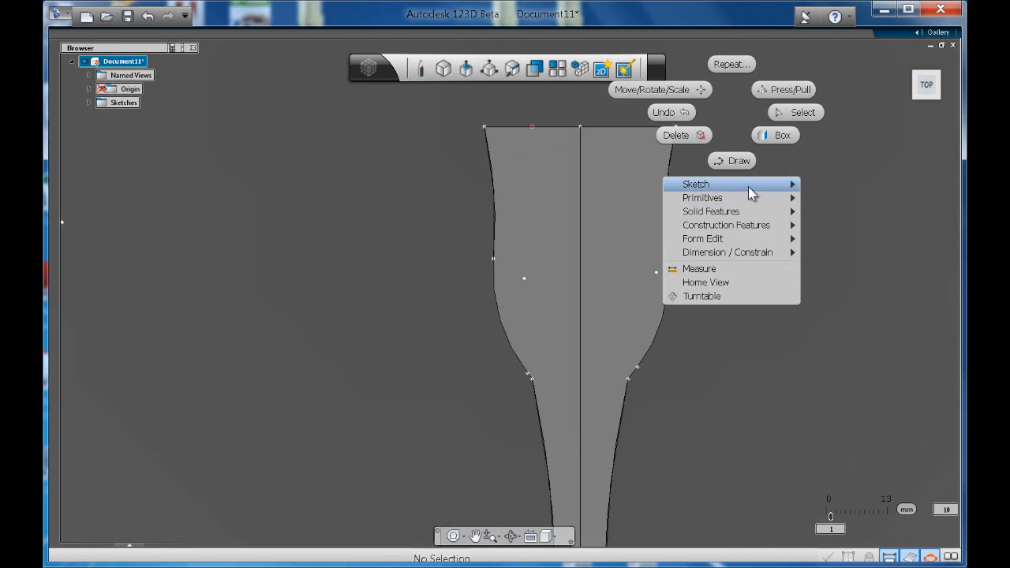
pyautogui.moveTo(697, 183)
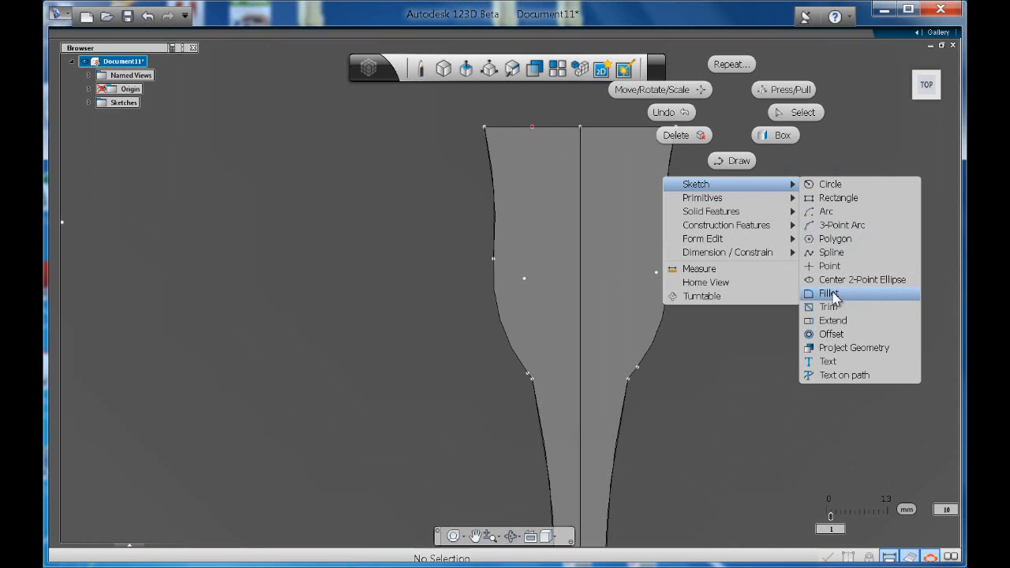
pyautogui.click(827, 292)
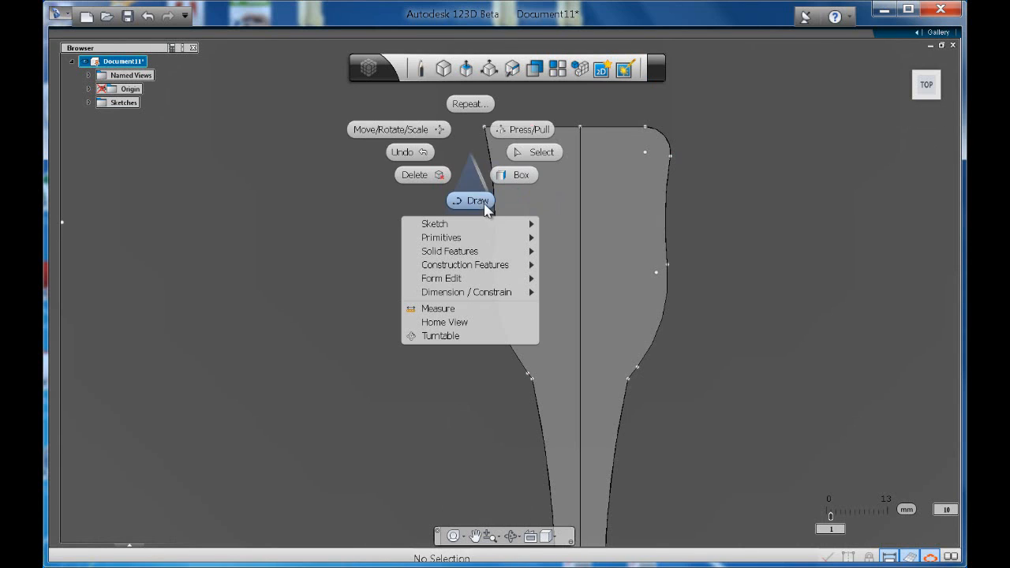
pyautogui.moveTo(434, 224)
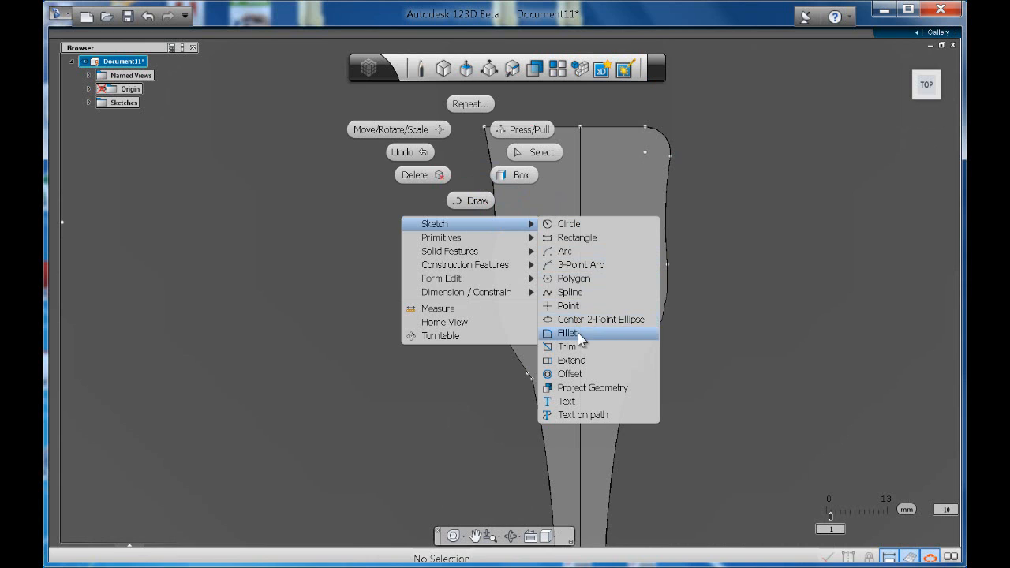
pyautogui.click(568, 331)
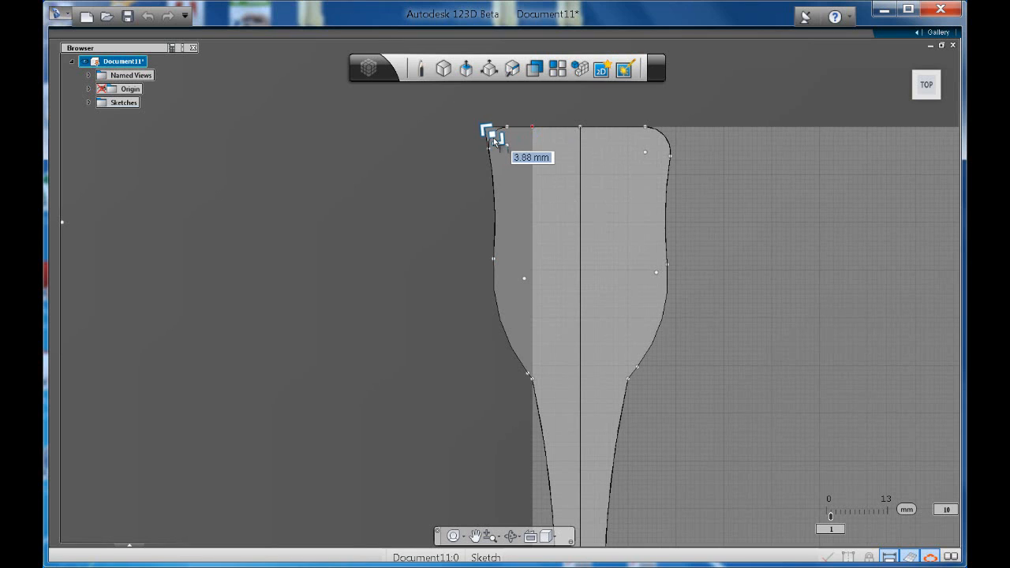
pyautogui.click(491, 133)
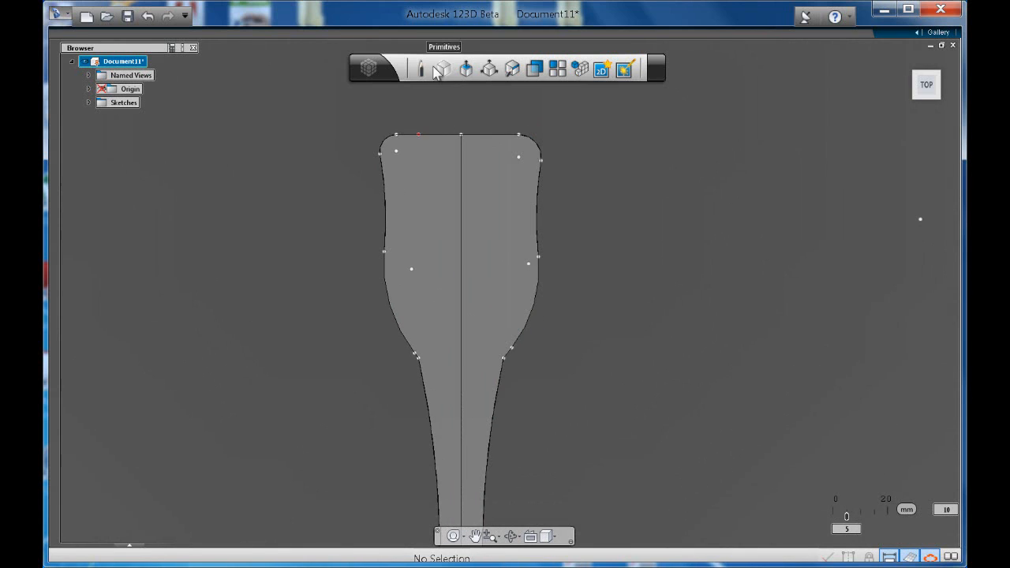
# Draw a thin slot rectangle crossing the fork head's top edge
pyautogui.click(441, 69)
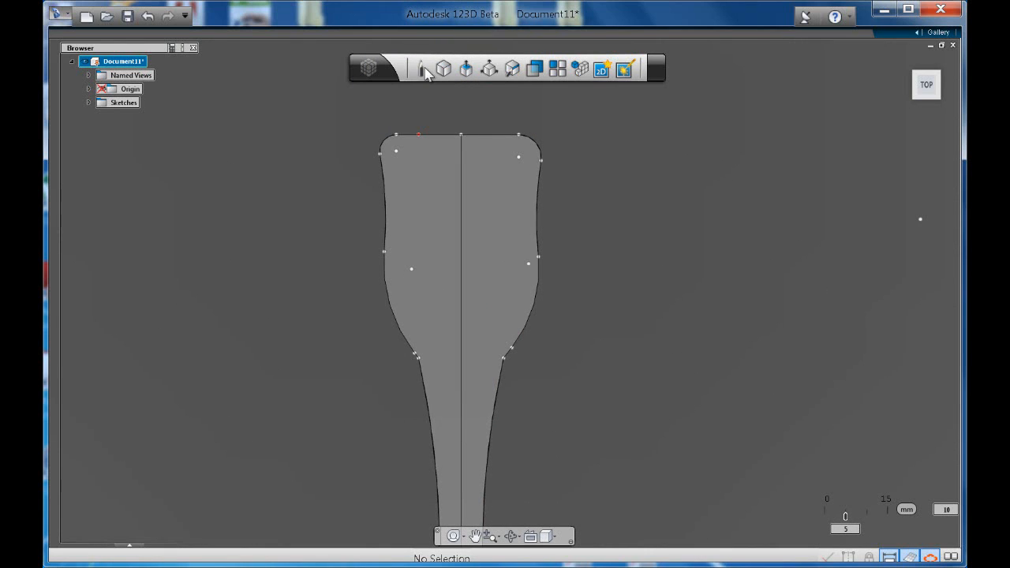
pyautogui.click(419, 68)
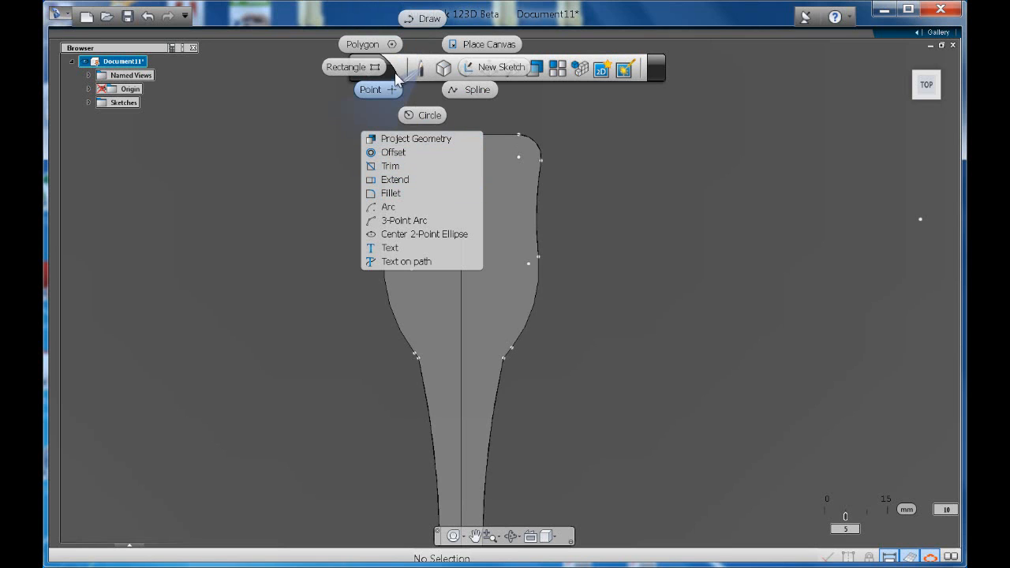
pyautogui.click(354, 67)
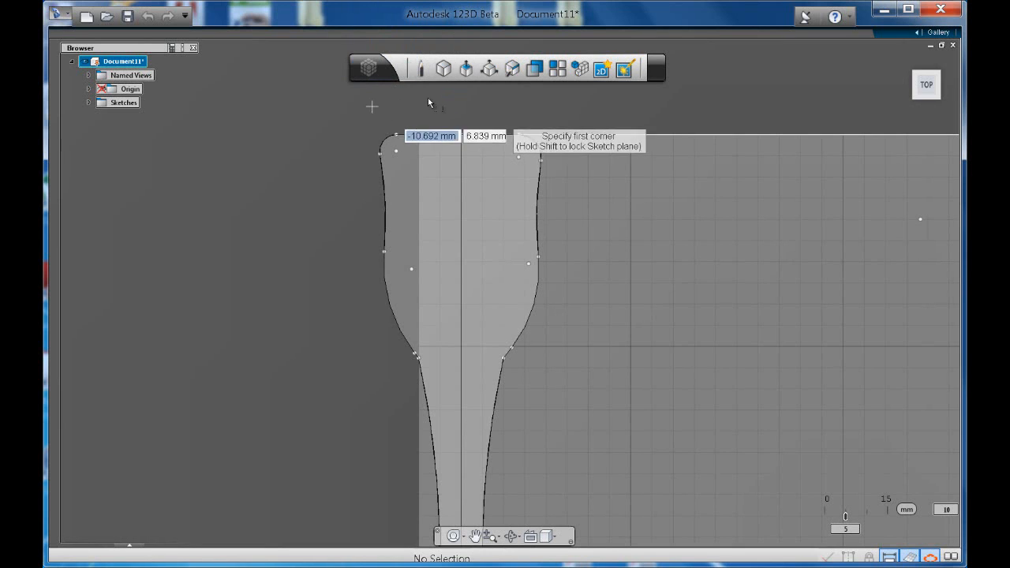
pyautogui.moveTo(409, 118)
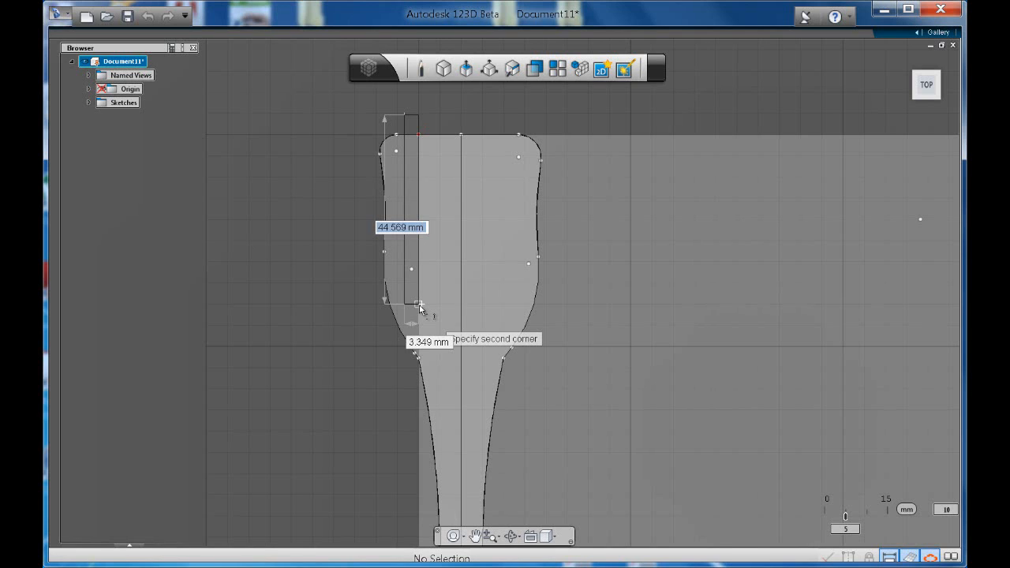
pyautogui.click(418, 306)
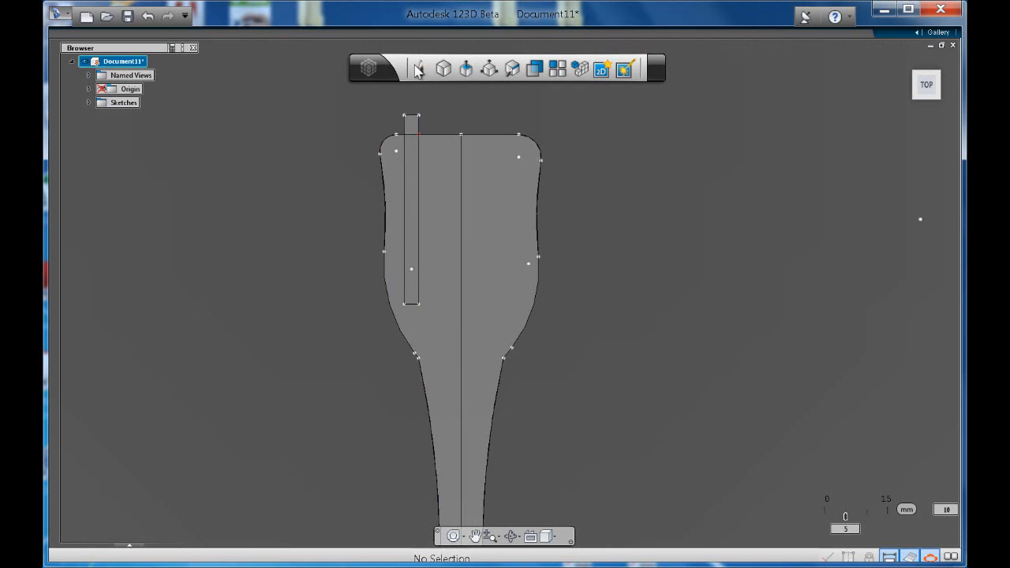
pyautogui.click(420, 68)
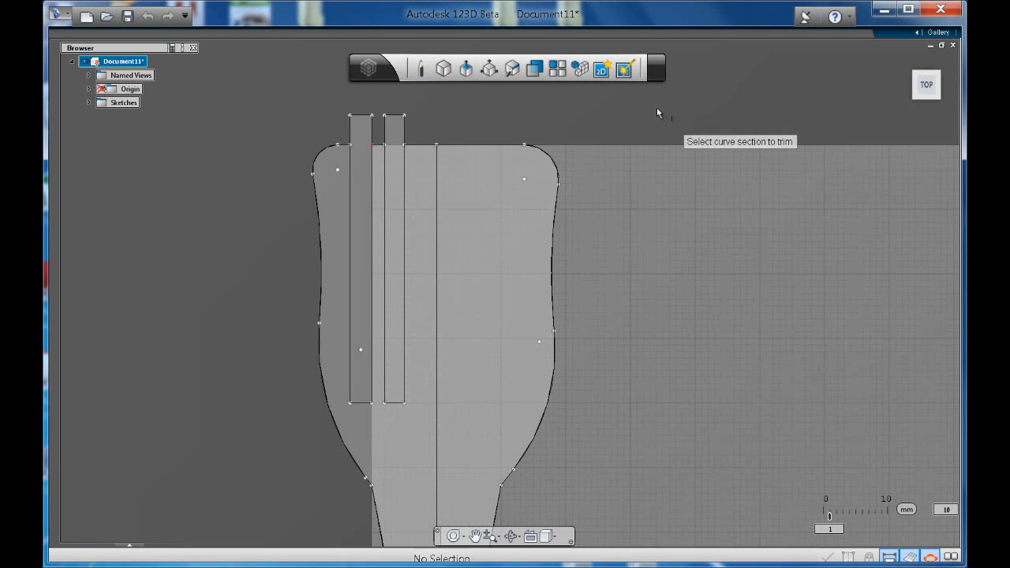
pyautogui.moveTo(474, 139)
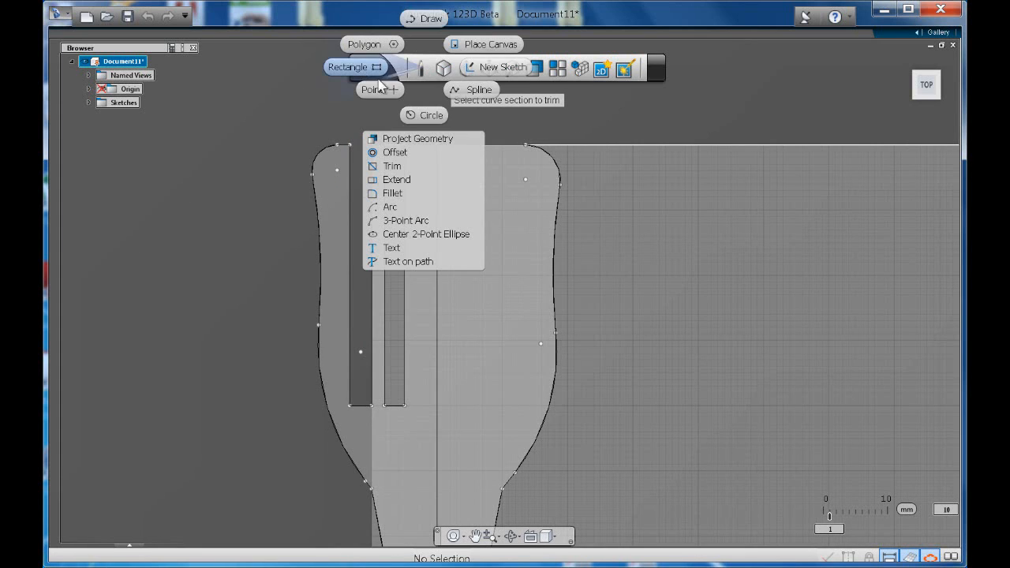
# Draw the third and fourth slot rectangles on the right half of the head
pyautogui.click(353, 66)
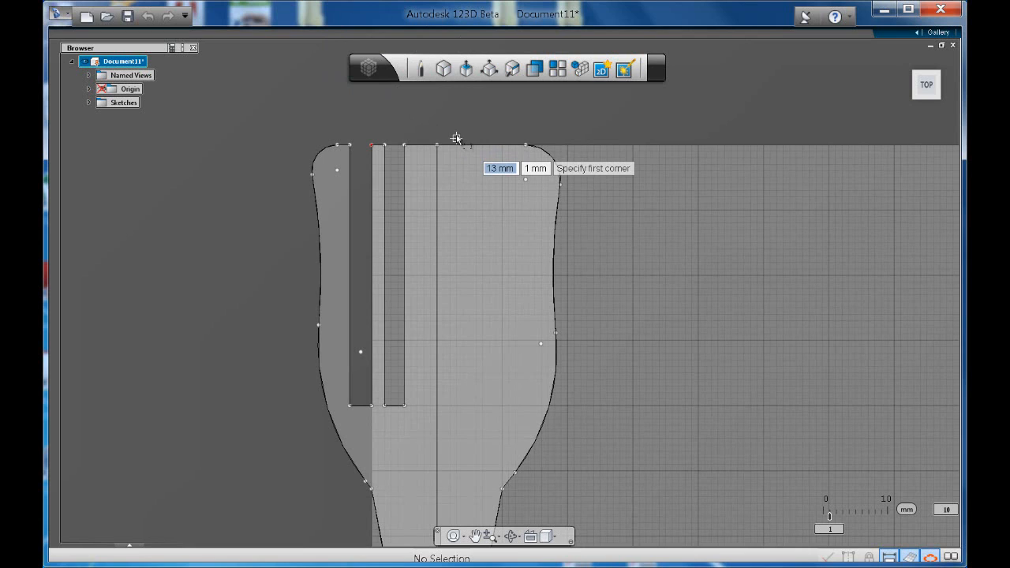
pyautogui.moveTo(454, 134); pyautogui.dragTo(464, 391)
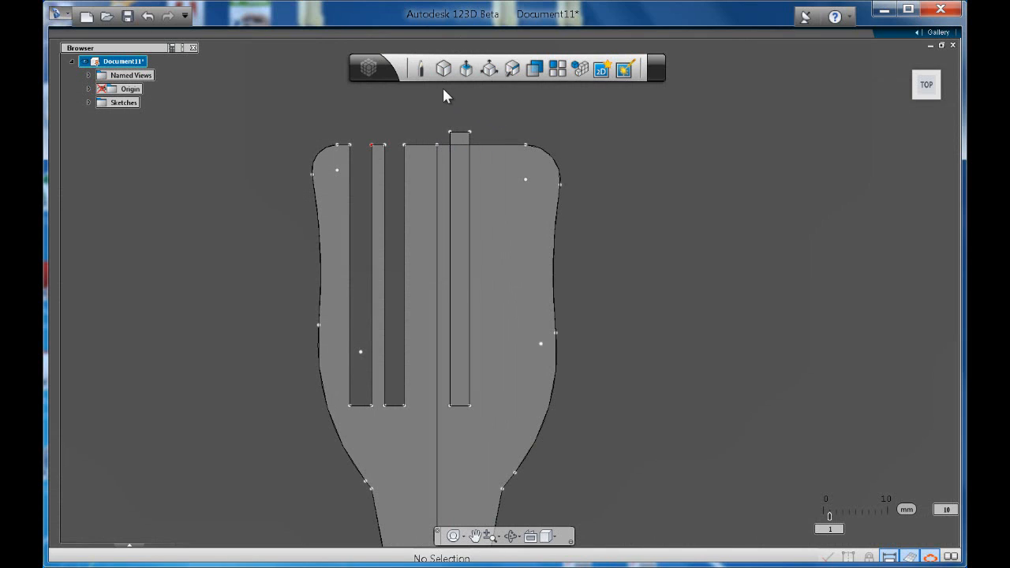
pyautogui.click(420, 69)
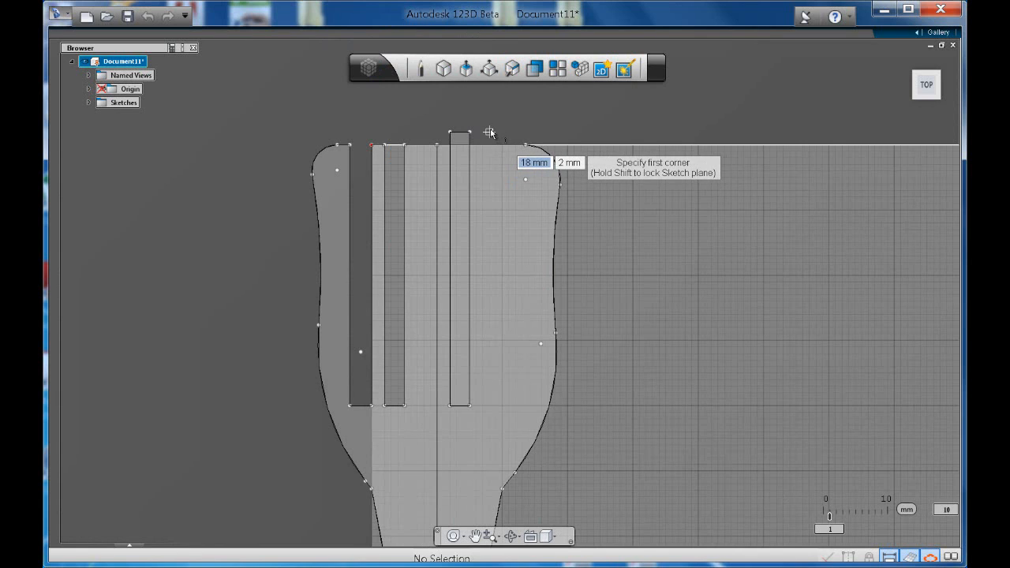
pyautogui.moveTo(488, 132); pyautogui.dragTo(508, 404)
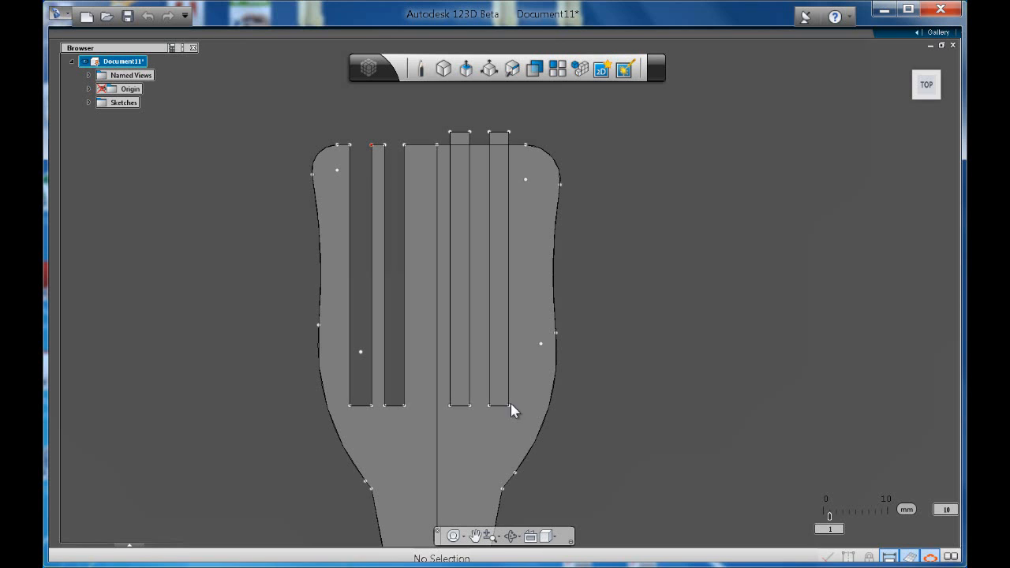
pyautogui.rightClick(514, 410)
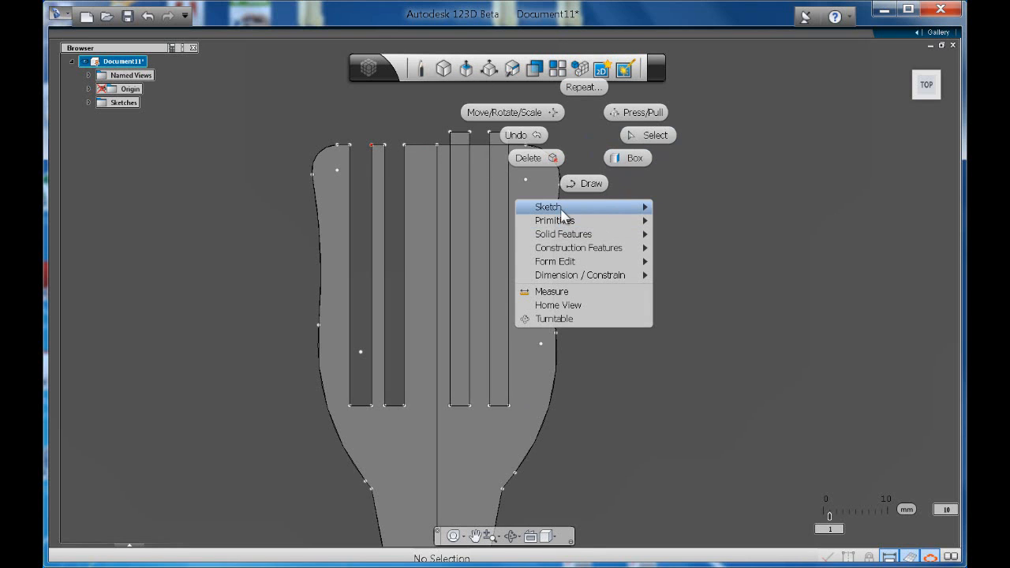
pyautogui.moveTo(561, 207)
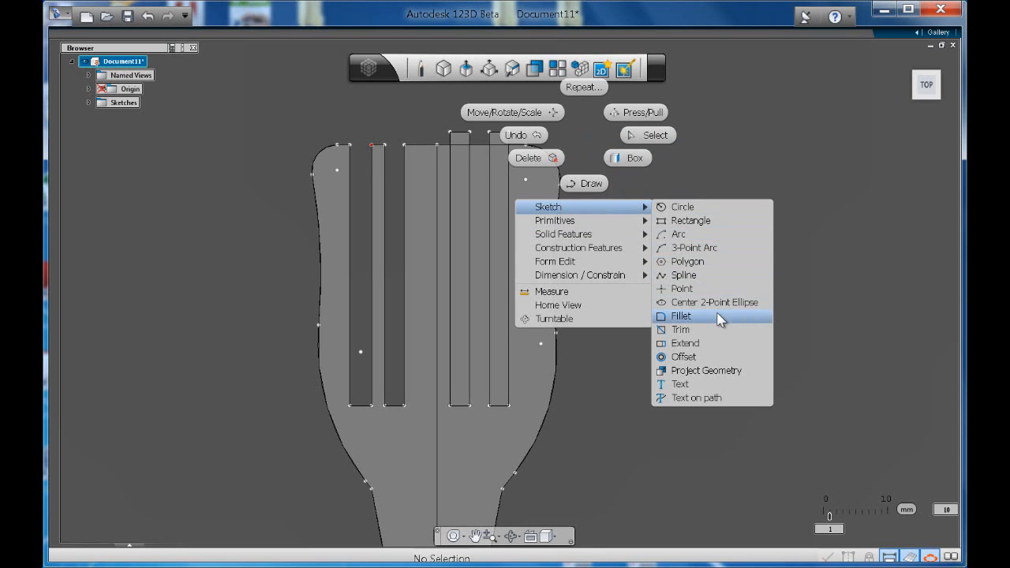
# Trim the tops of the third and fourth slot rectangles flush with the fork head's edge
pyautogui.click(679, 330)
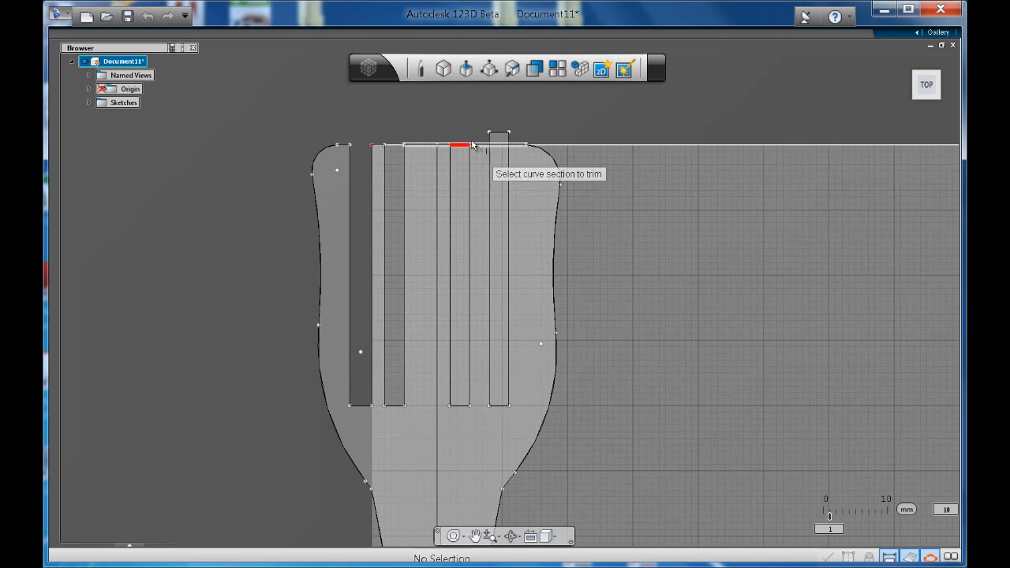
pyautogui.click(499, 134)
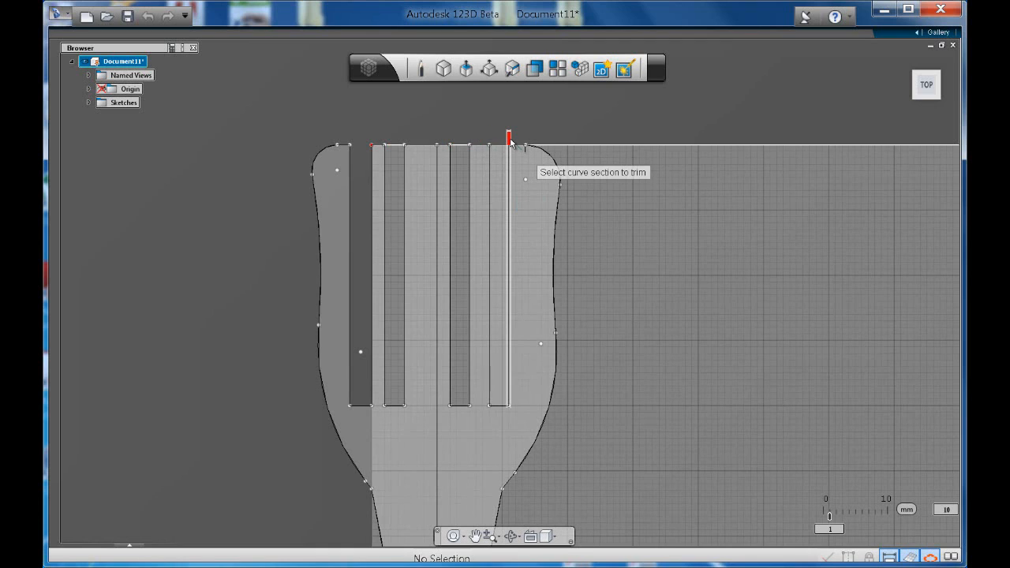
pyautogui.click(508, 136)
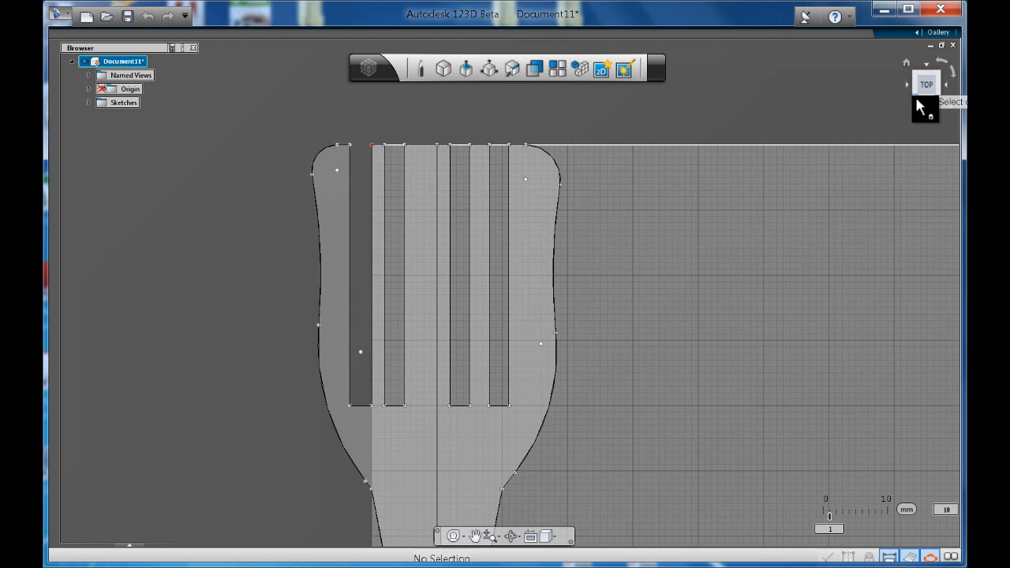
# View the finished fork sketch from home, top and an angled ViewCube corner
pyautogui.click(928, 85)
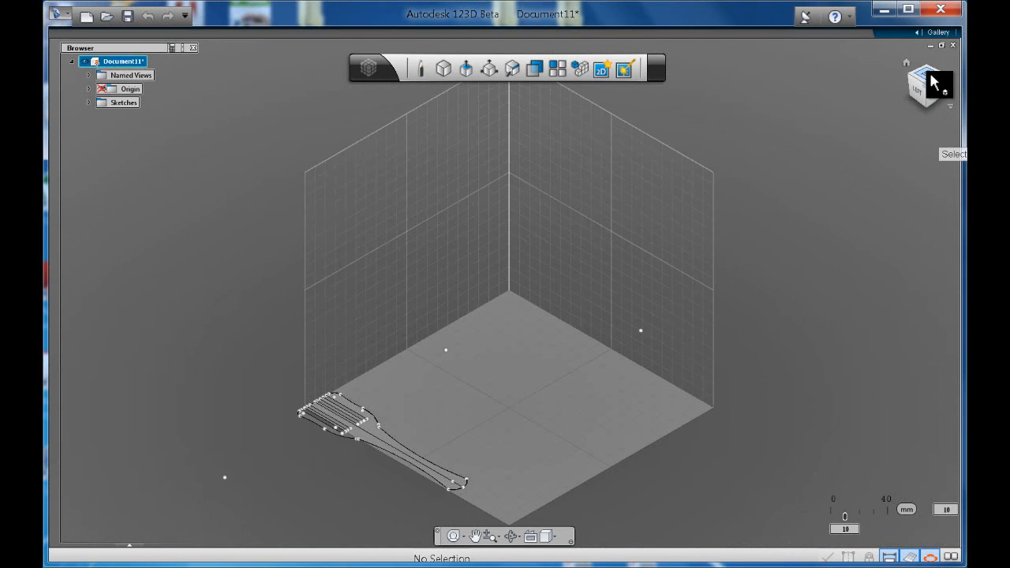
pyautogui.click(928, 86)
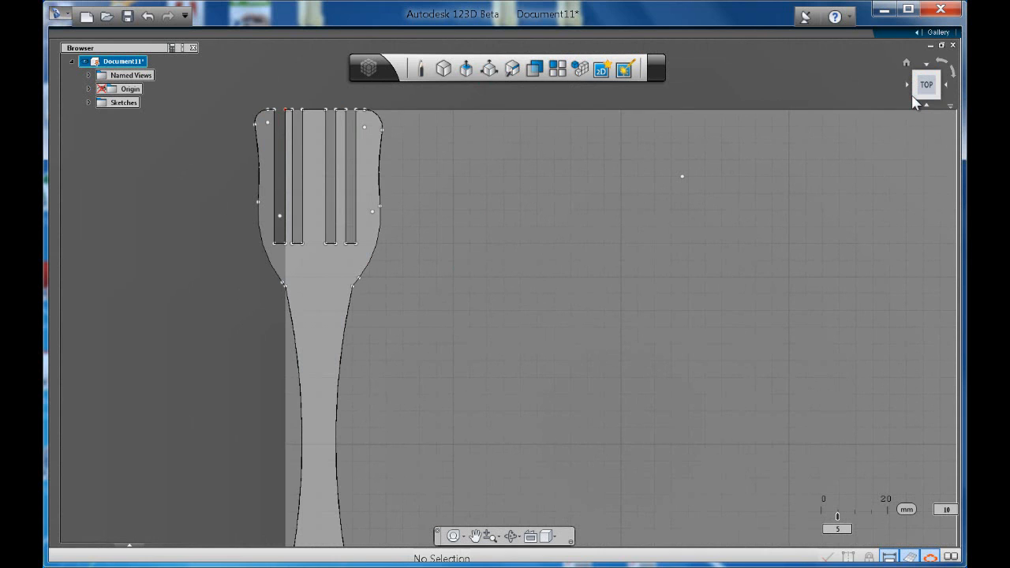
pyautogui.click(926, 86)
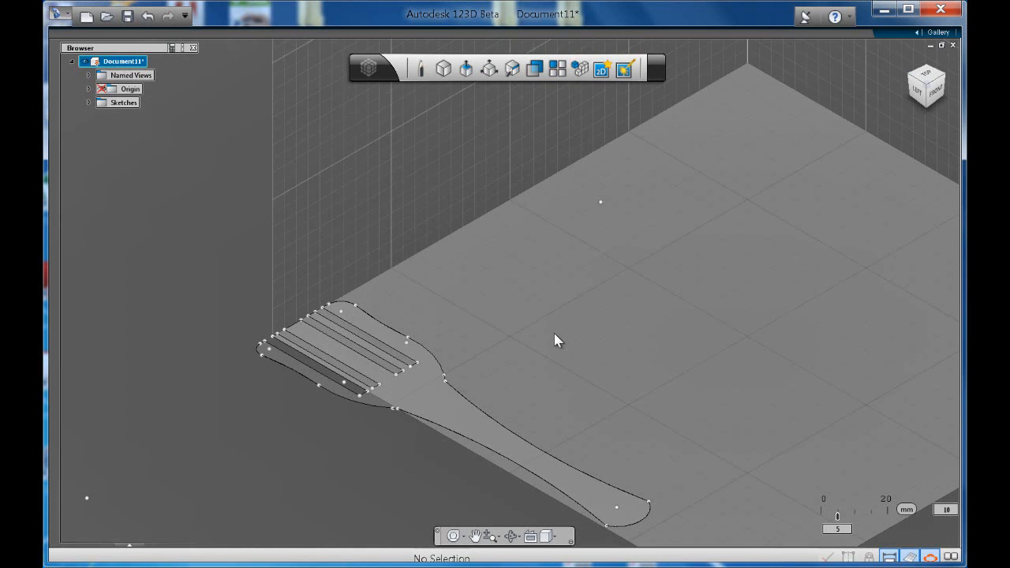
pyautogui.click(442, 68)
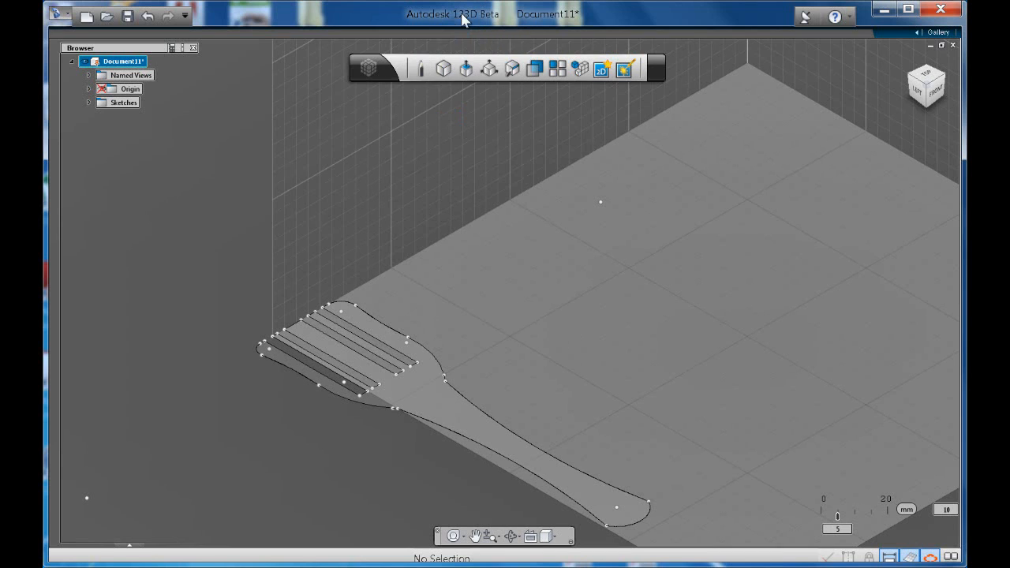
# Press/Pull the fork profile up 10 mm into a solid body with four tine slots
pyautogui.click(465, 68)
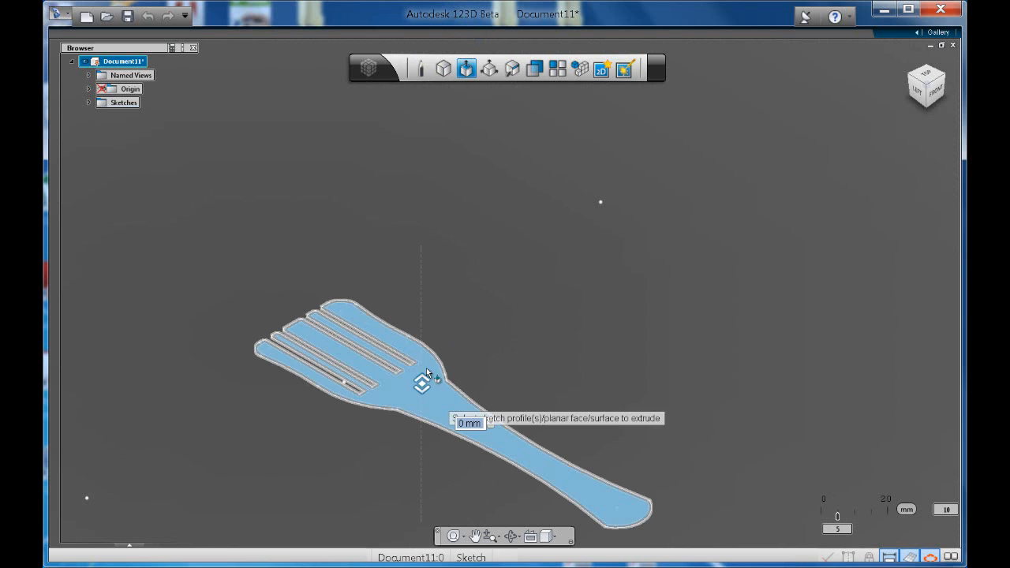
pyautogui.moveTo(423, 385); pyautogui.dragTo(423, 350)
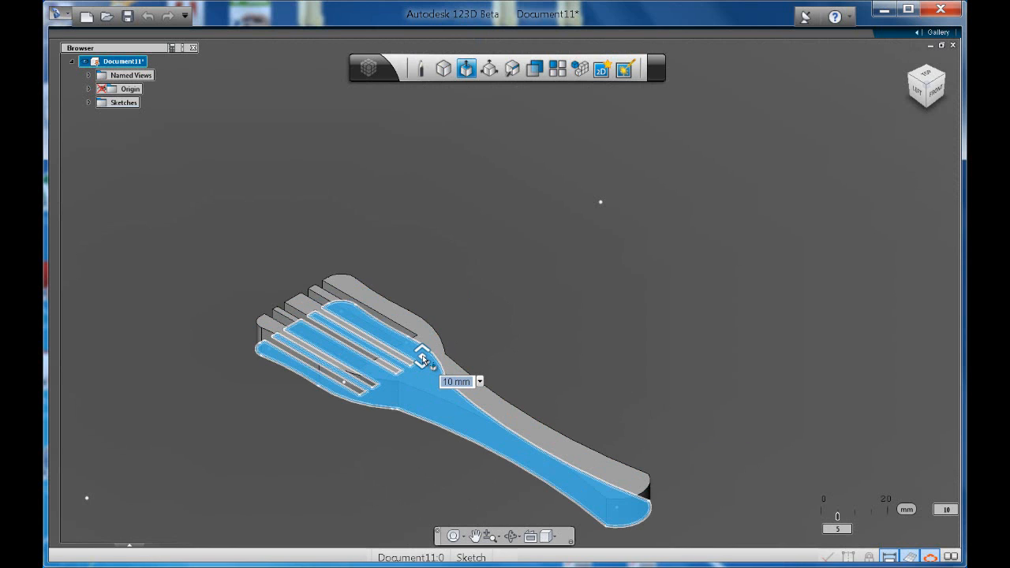
pyautogui.click(423, 350)
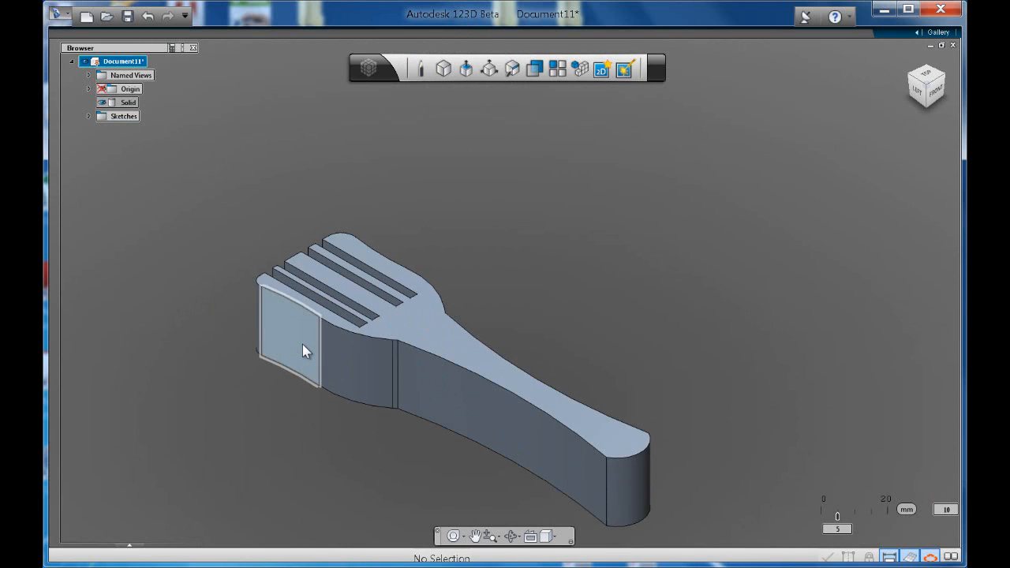
pyautogui.click(306, 350)
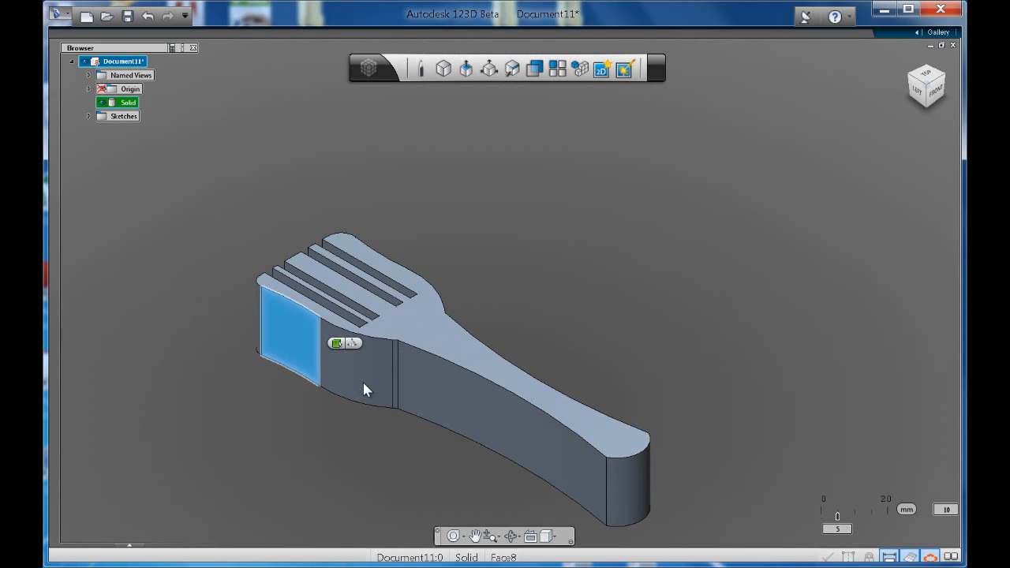
# Place WorkPlane1 on the fork's side face near the tines
pyautogui.click(336, 343)
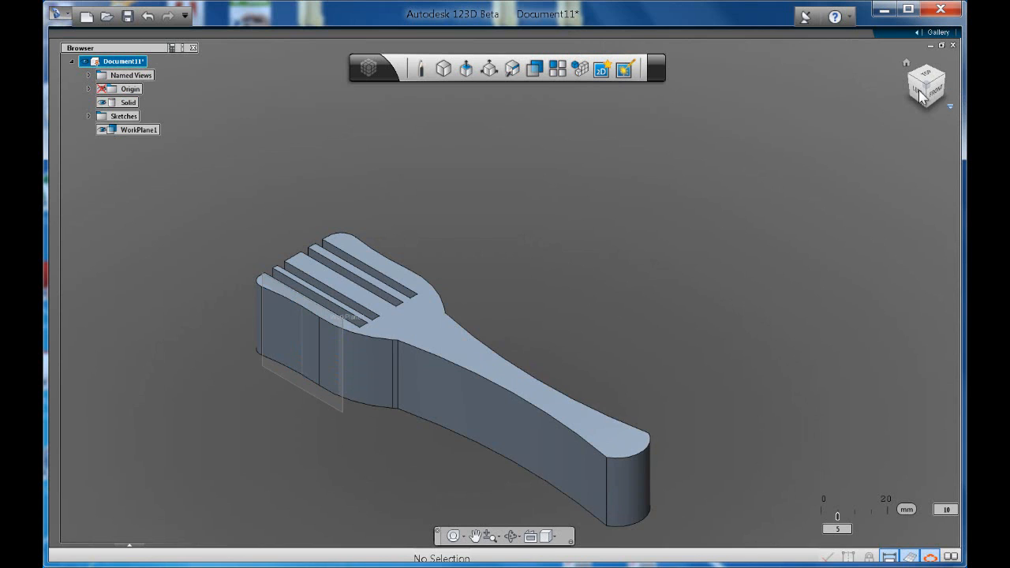
pyautogui.click(922, 88)
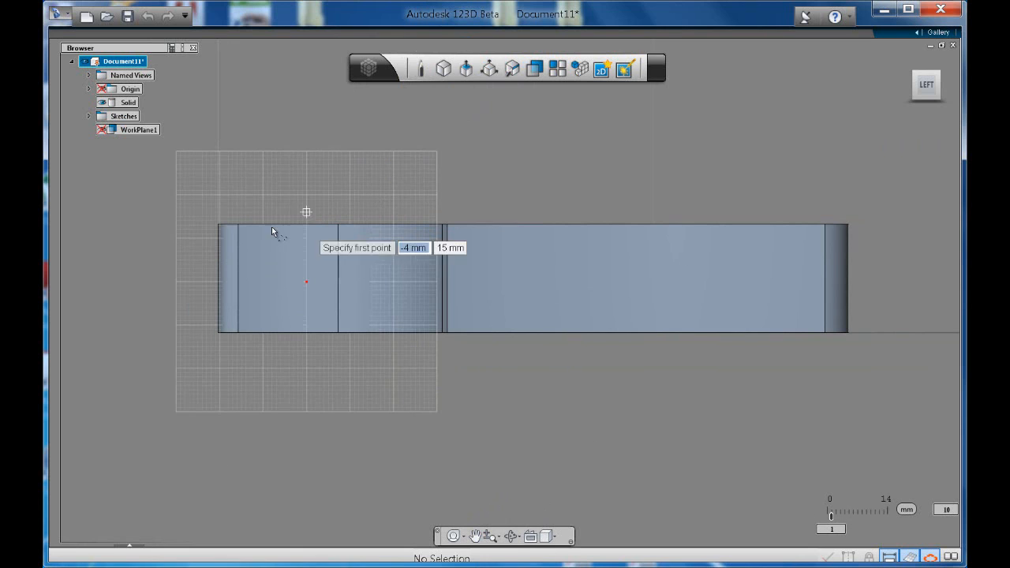
pyautogui.moveTo(214, 233)
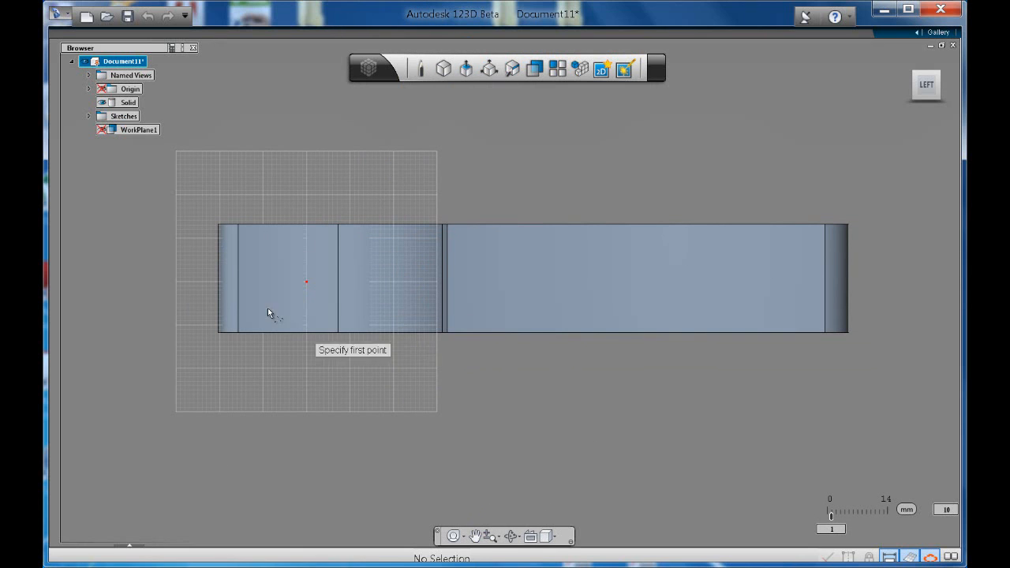
# Draw a spline on WorkPlane1 from the tine end to the handle's far end and finish it
pyautogui.click(216, 235)
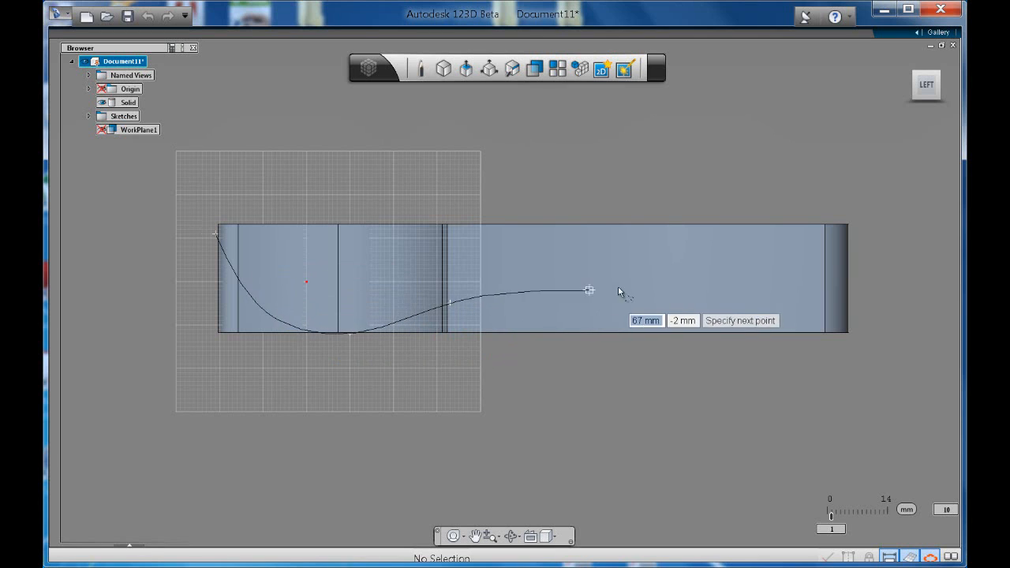
pyautogui.moveTo(798, 281)
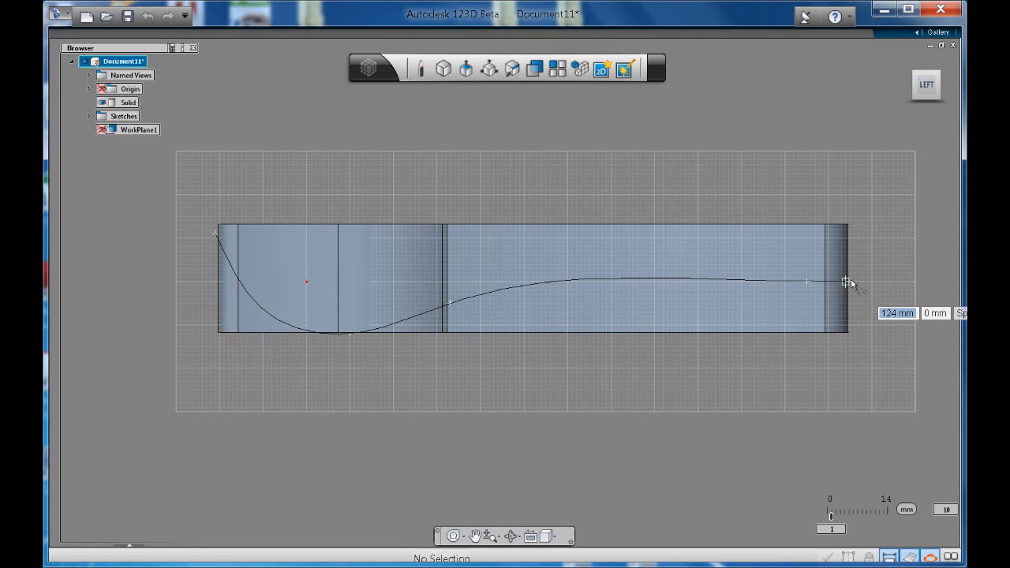
pyautogui.moveTo(851, 282); pyautogui.dragTo(846, 278)
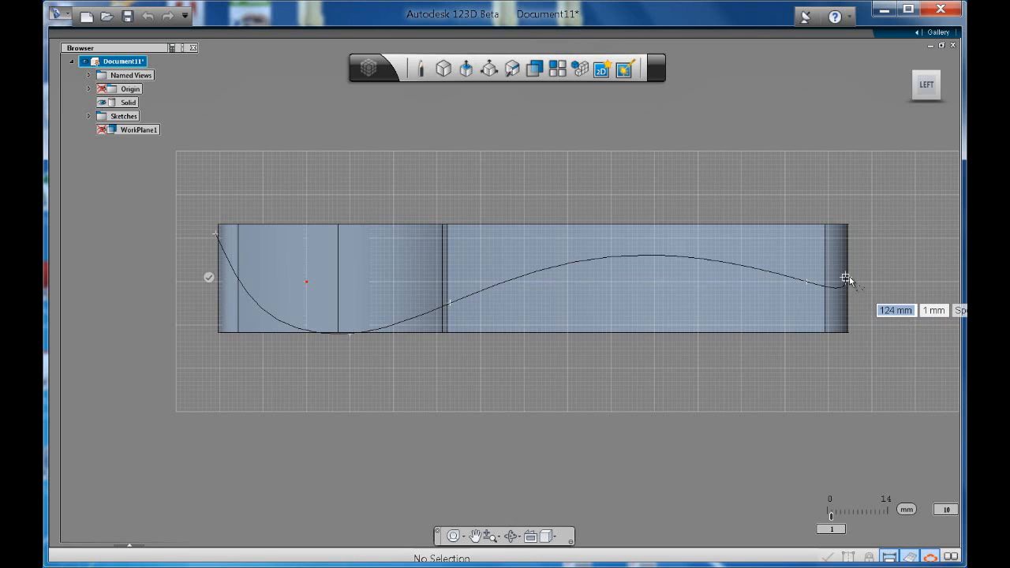
pyautogui.click(840, 278)
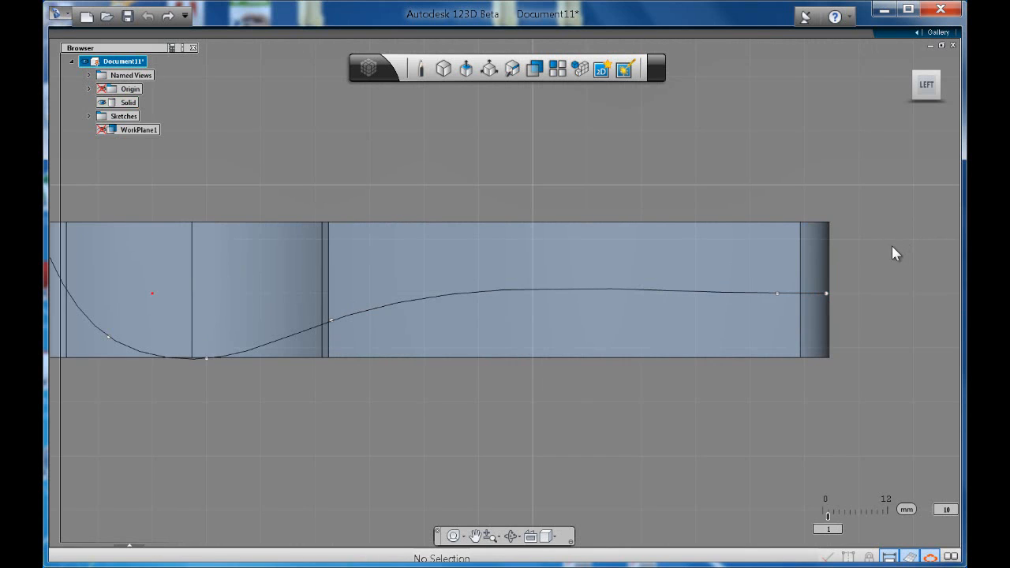
pyautogui.click(420, 69)
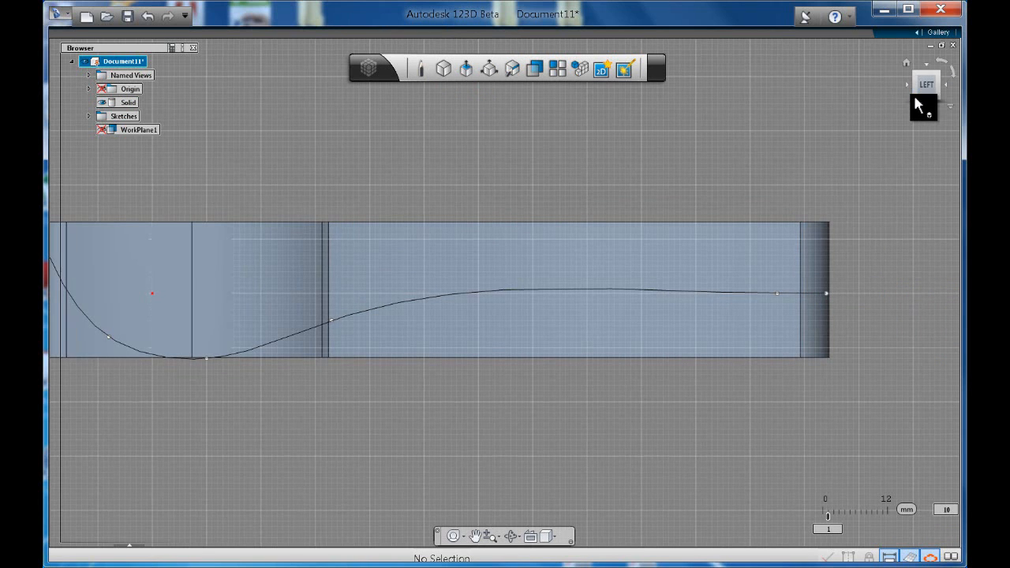
pyautogui.click(925, 85)
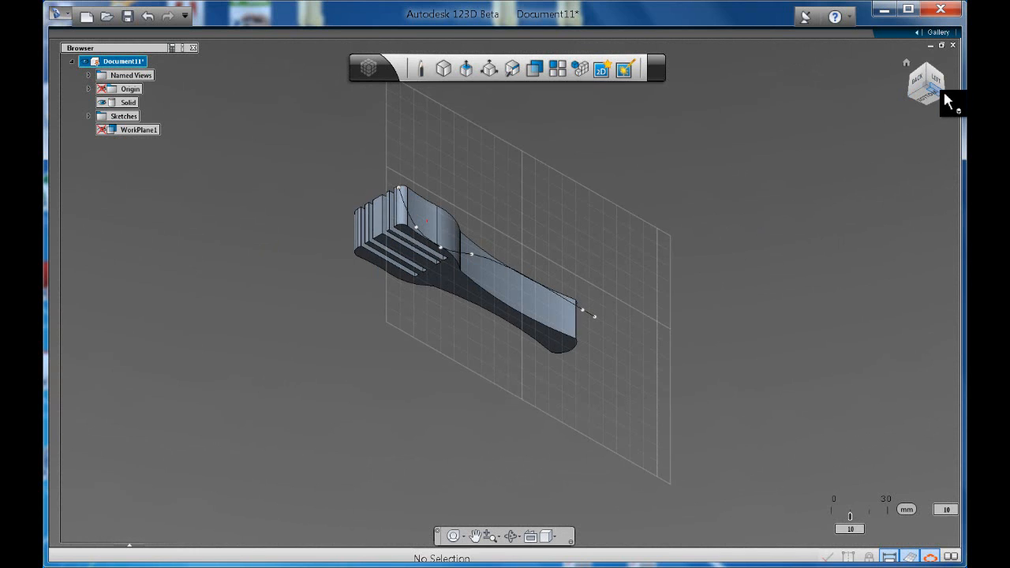
# Start a second spline from the Sketch menu to close a thin strip beside the first curve
pyautogui.click(934, 79)
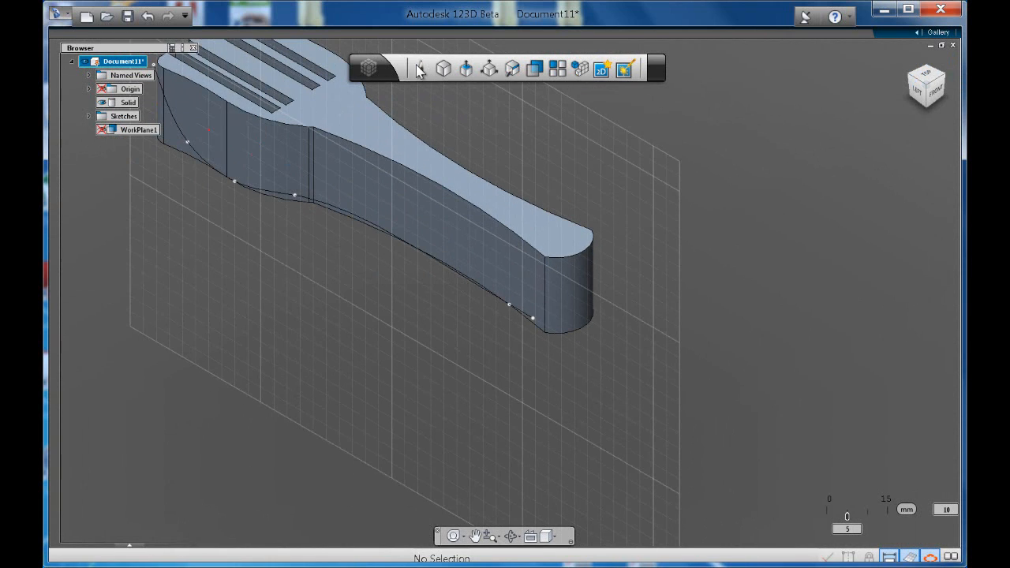
pyautogui.click(420, 19)
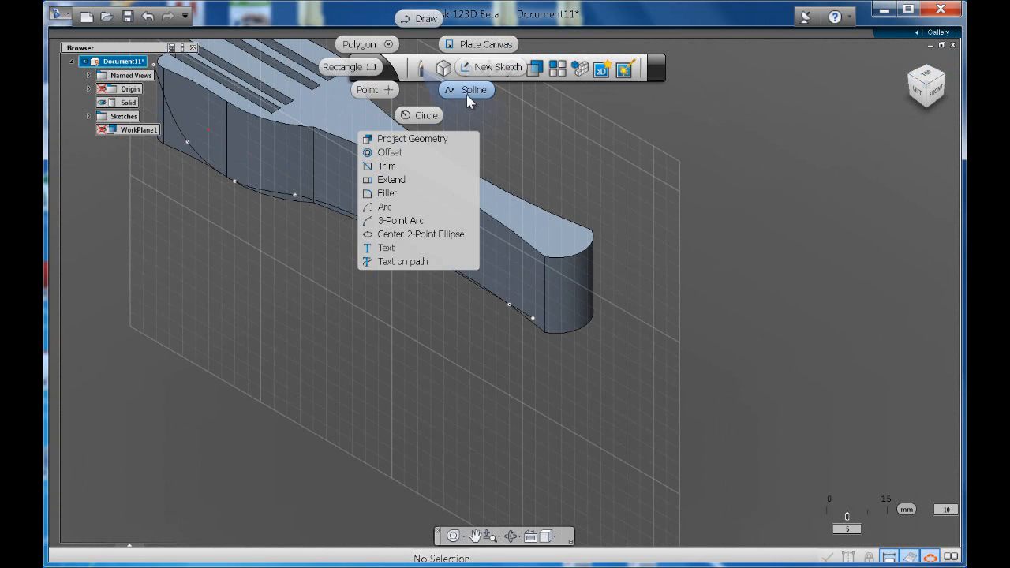
pyautogui.click(533, 319)
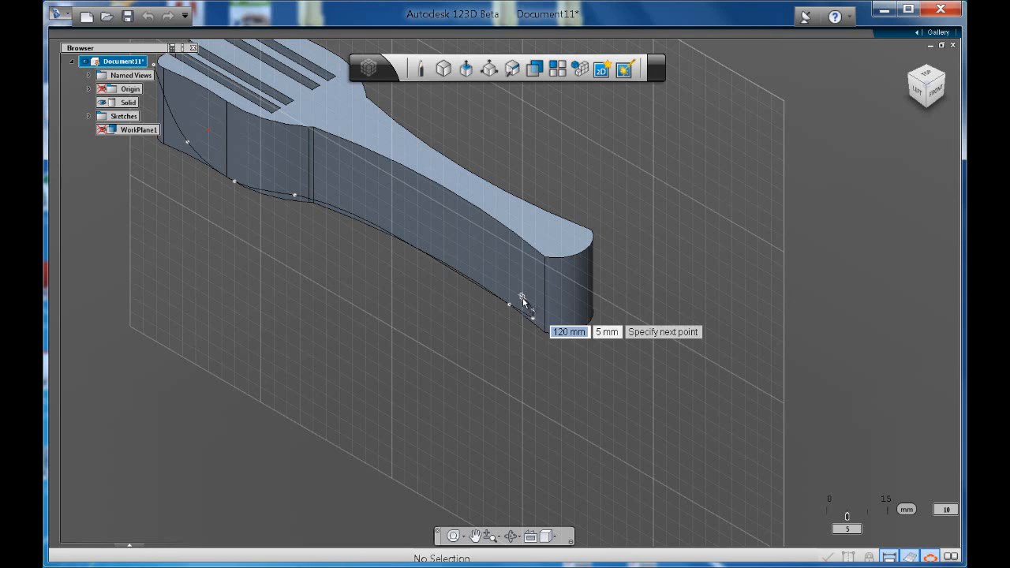
pyautogui.moveTo(502, 281)
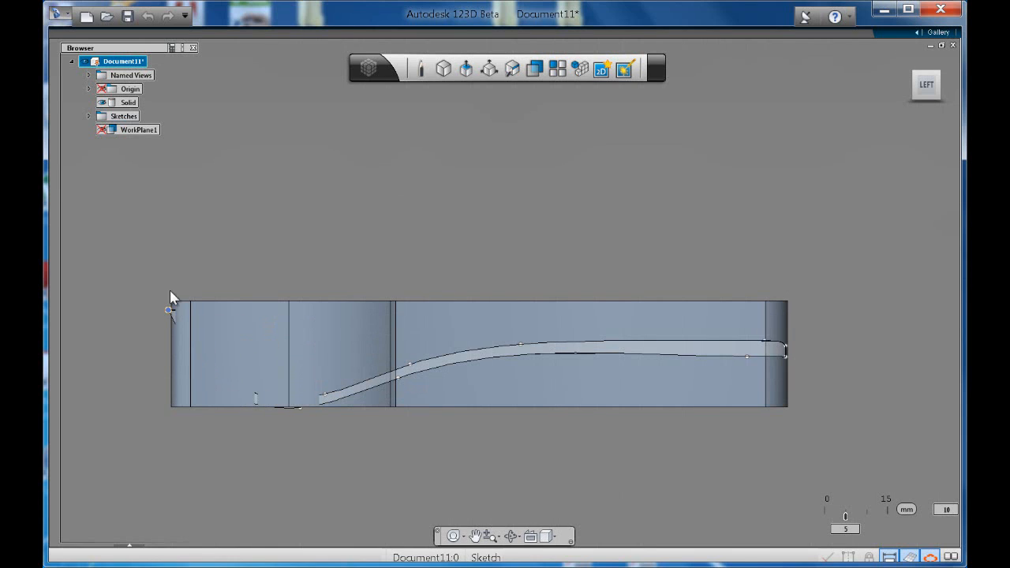
pyautogui.moveTo(859, 132)
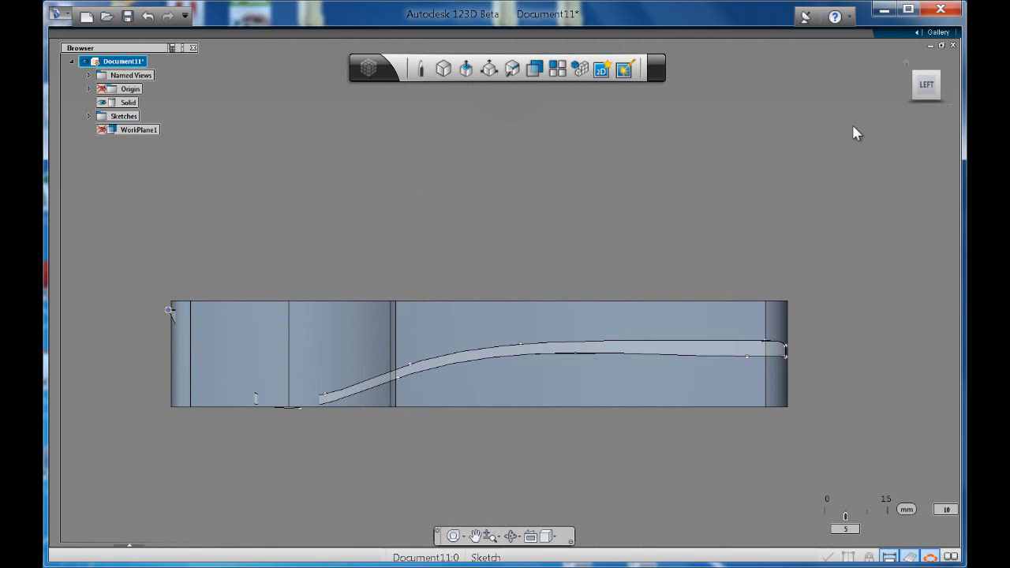
pyautogui.moveTo(922, 103)
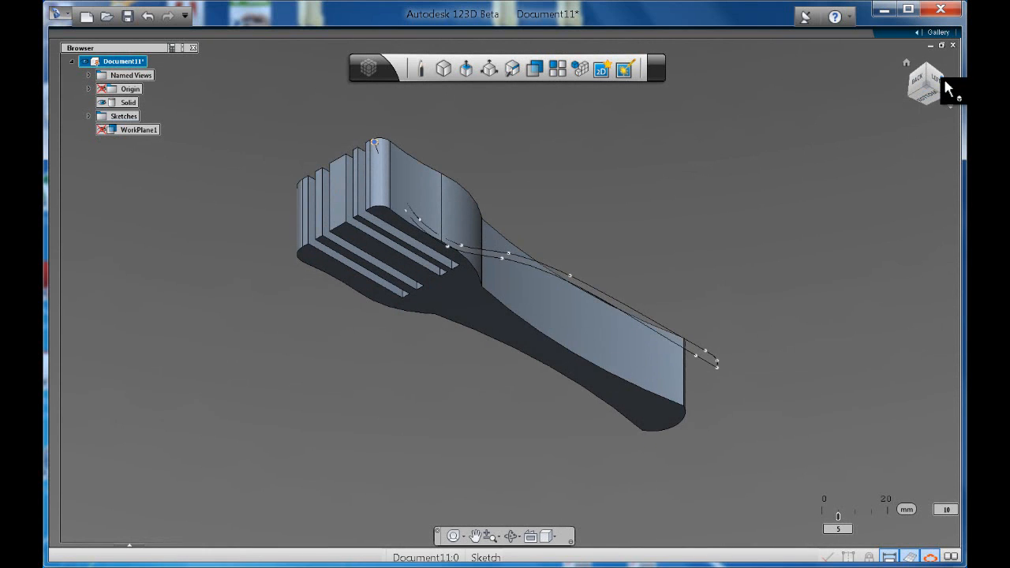
# Extrude the thin curved strip across the fork's width as an Intersect operation and confirm
pyautogui.click(925, 86)
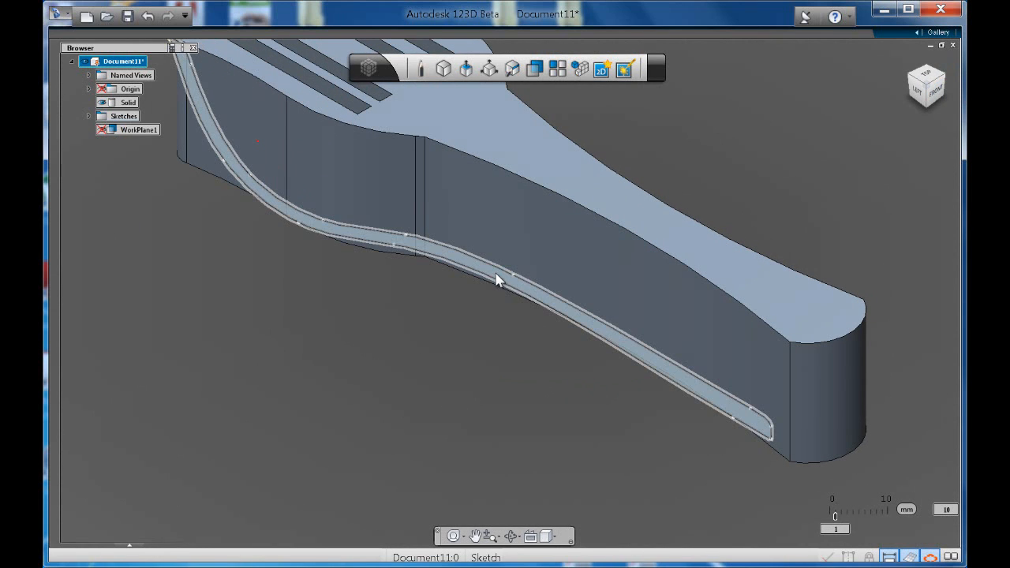
pyautogui.click(498, 281)
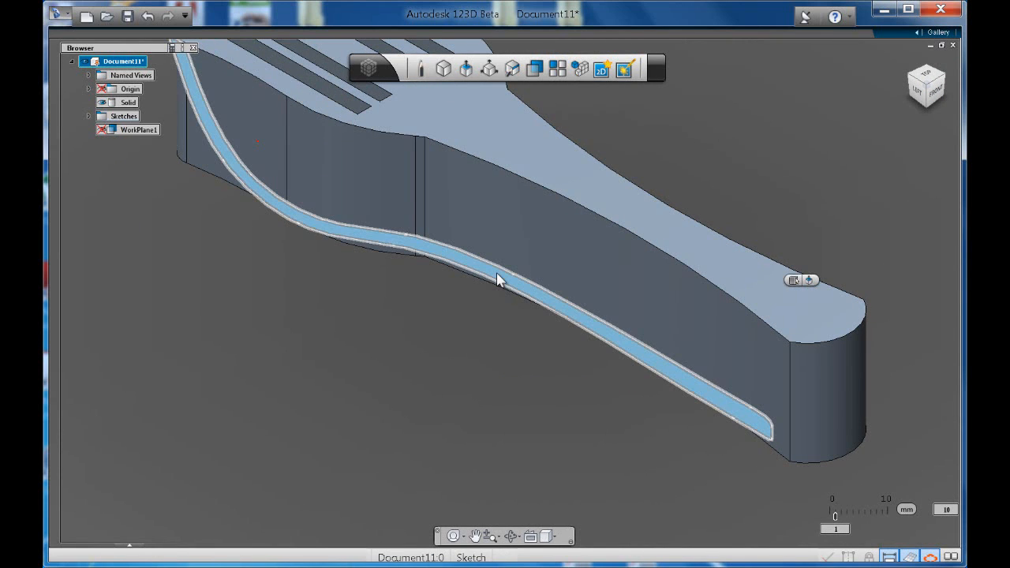
pyautogui.click(808, 280)
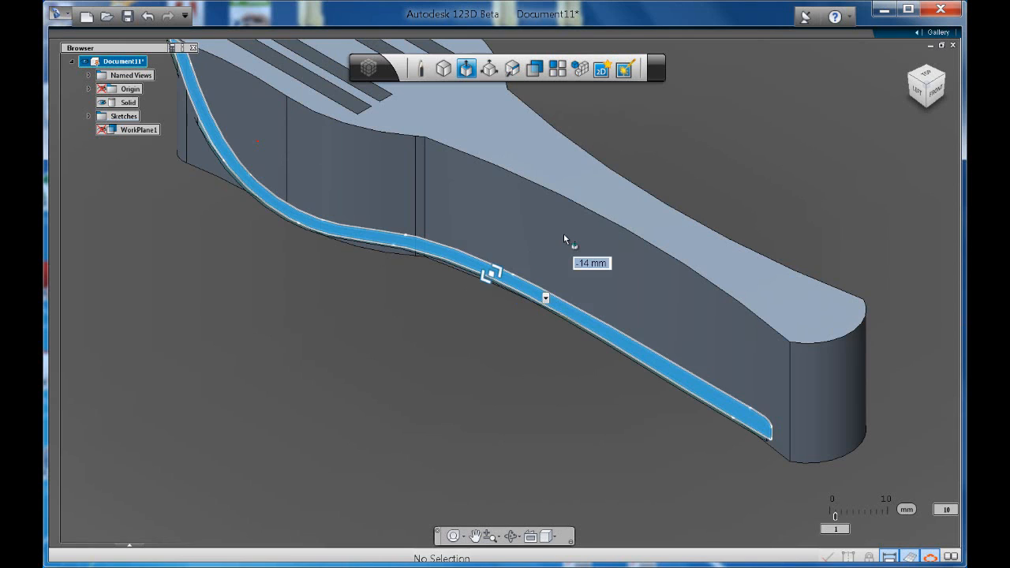
pyautogui.moveTo(492, 275); pyautogui.dragTo(659, 177)
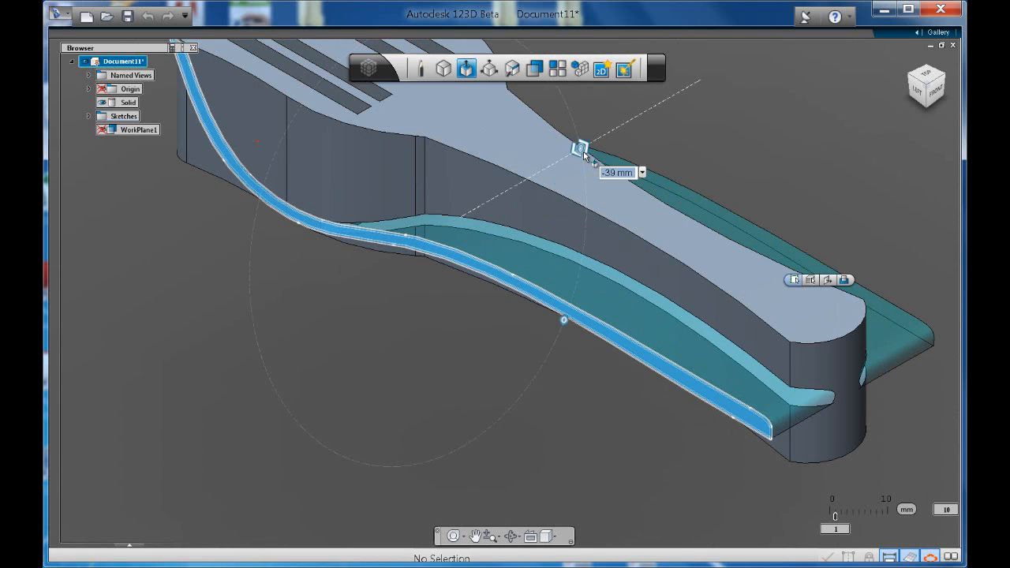
pyautogui.click(845, 279)
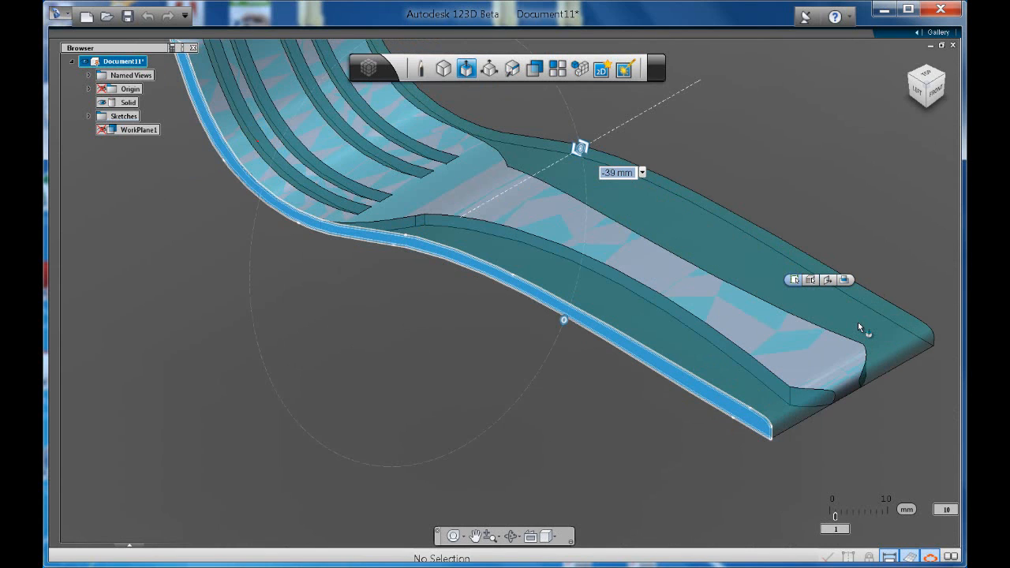
pyautogui.click(420, 432)
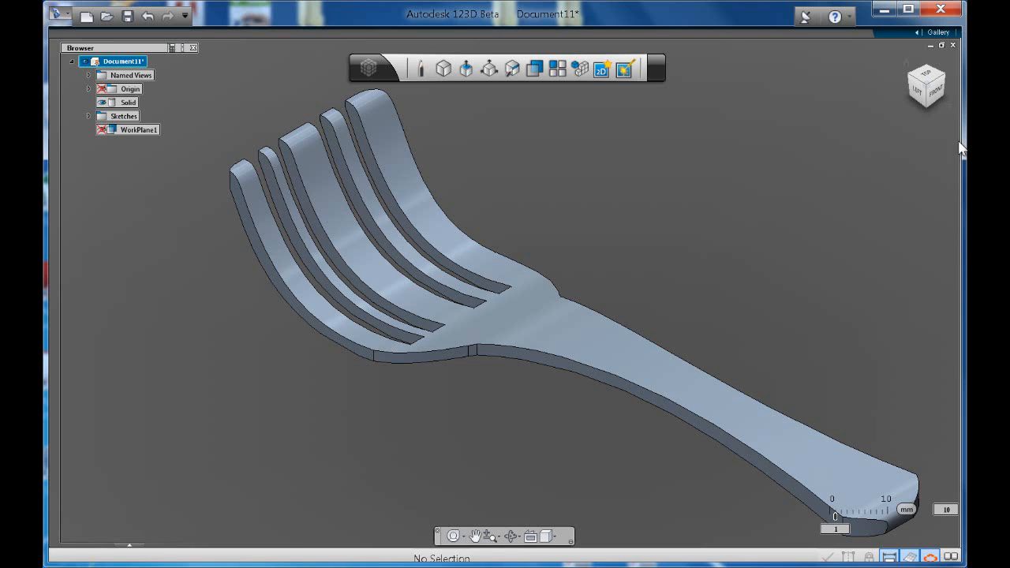
pyautogui.moveTo(929, 90)
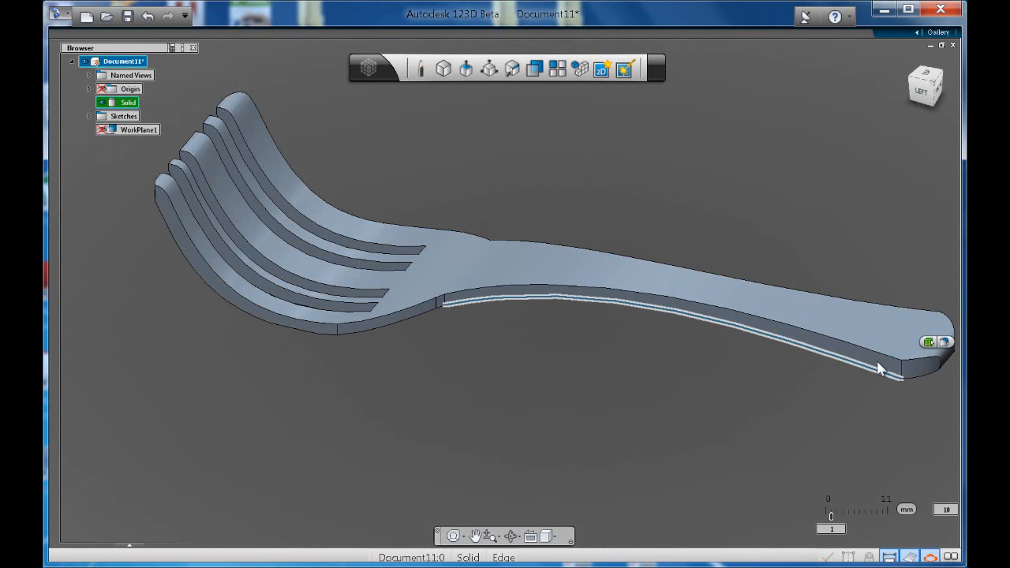
# Fillet the long edge along the handle with a small radius
pyautogui.click(943, 341)
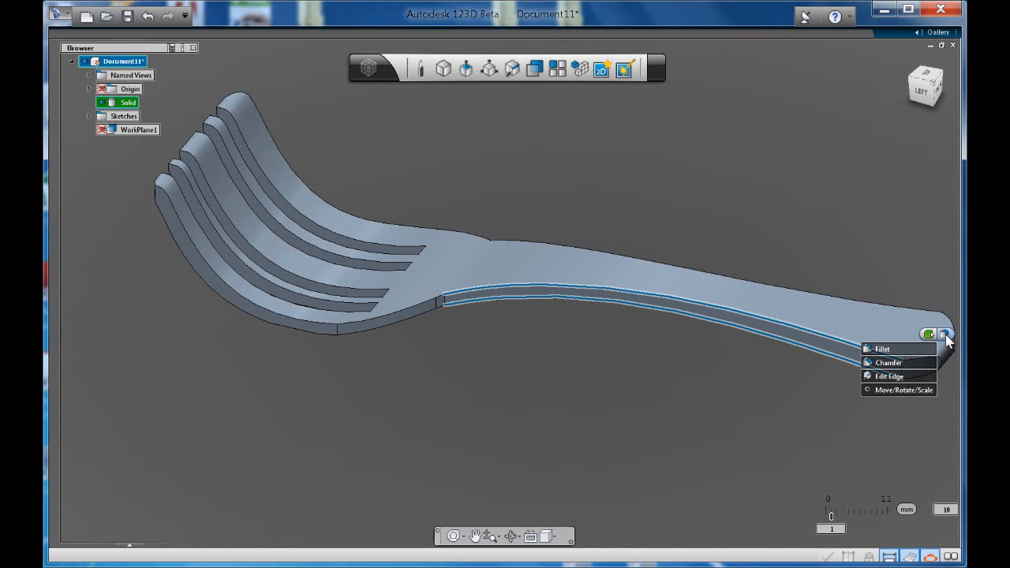
pyautogui.click(944, 335)
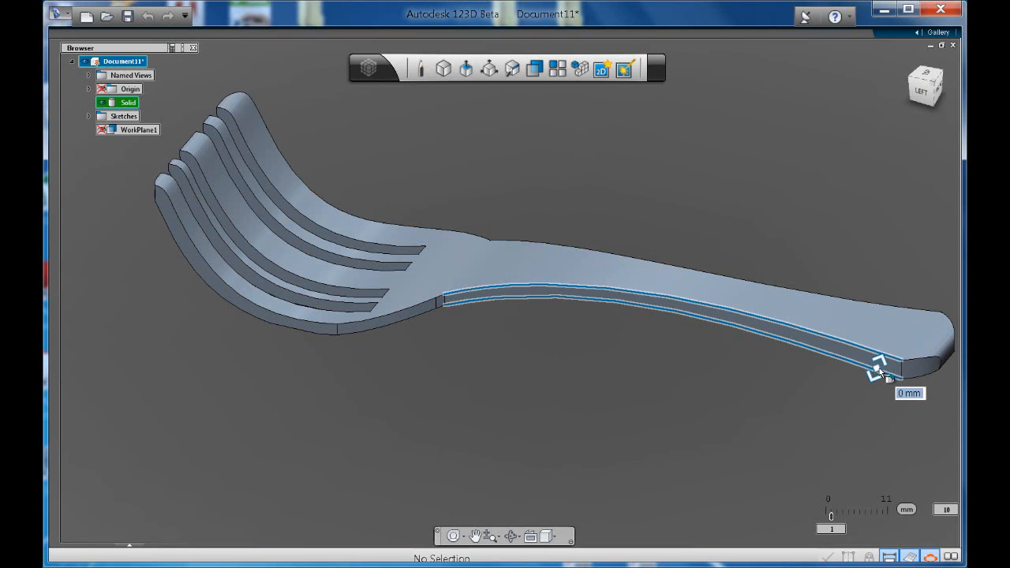
pyautogui.moveTo(877, 369); pyautogui.dragTo(878, 360)
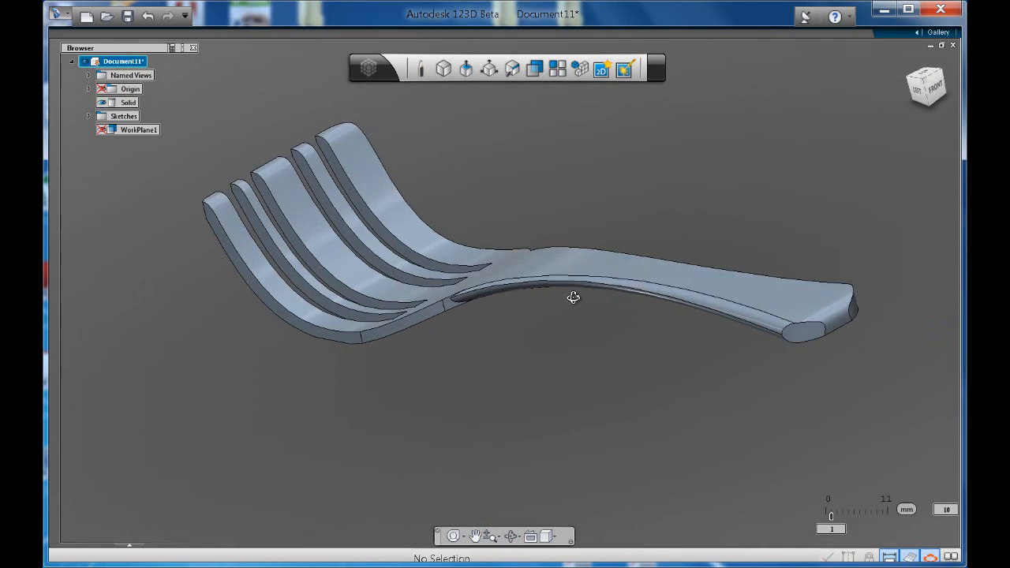
# Fillet the edge at the base of the tines to 0.5 mm
pyautogui.moveTo(572, 297); pyautogui.dragTo(587, 327)
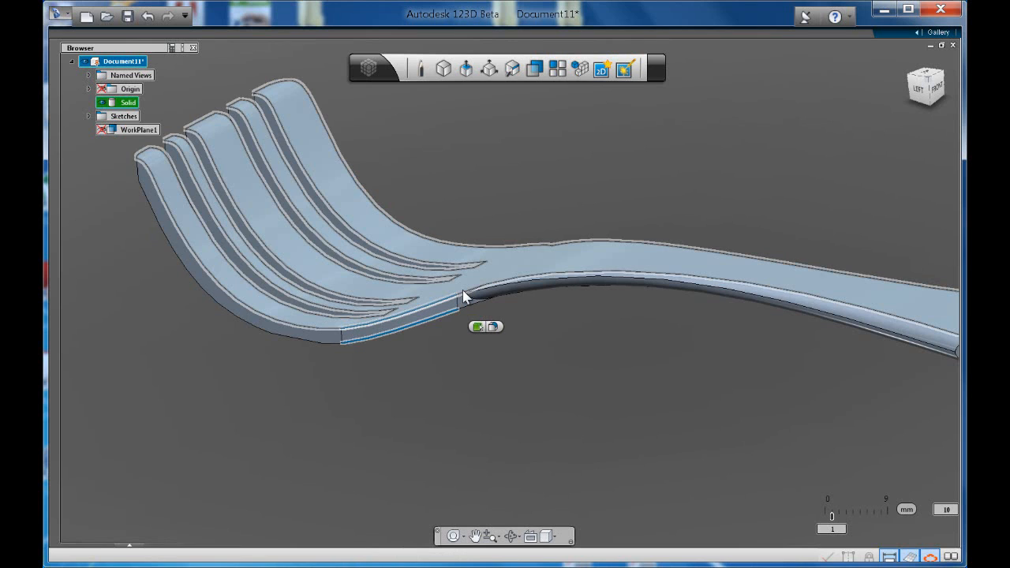
pyautogui.click(492, 327)
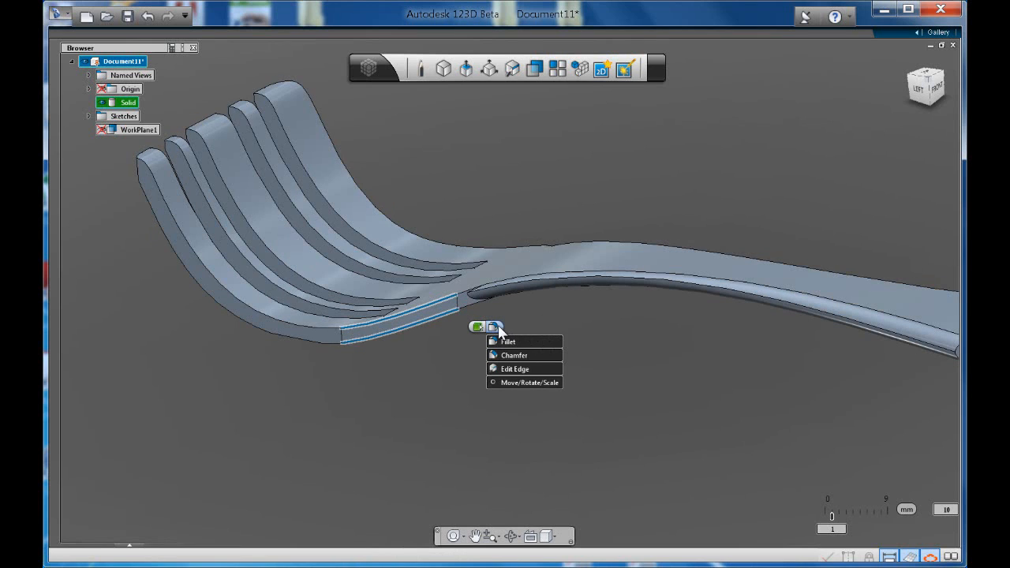
pyautogui.click(507, 341)
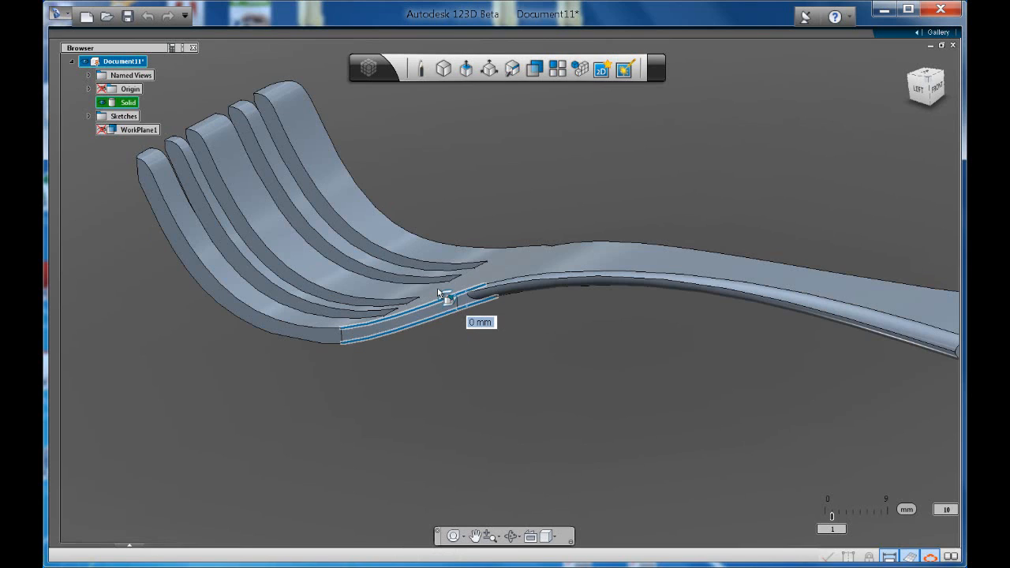
pyautogui.moveTo(445, 300); pyautogui.dragTo(461, 312)
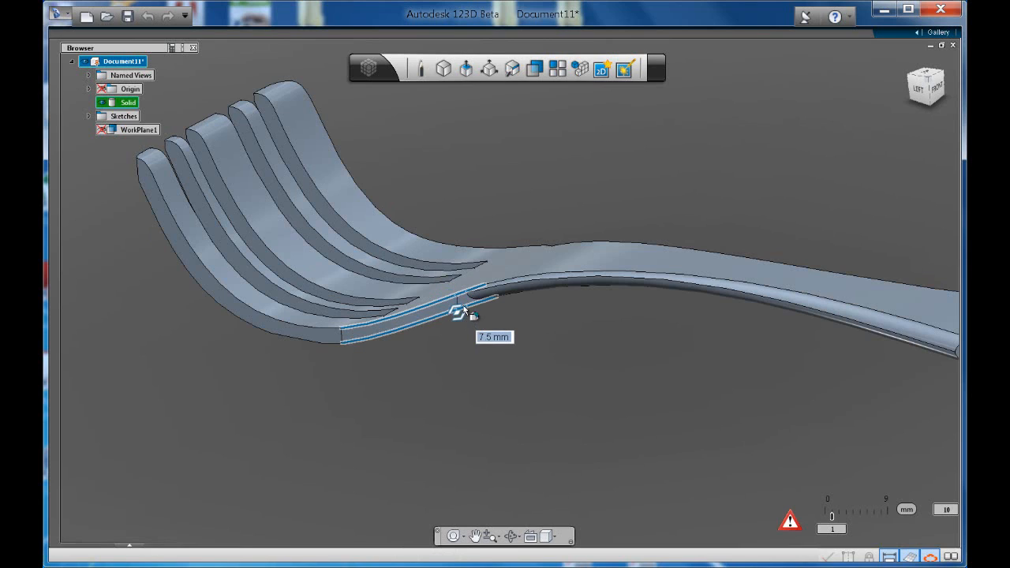
pyautogui.moveTo(461, 310); pyautogui.dragTo(452, 300)
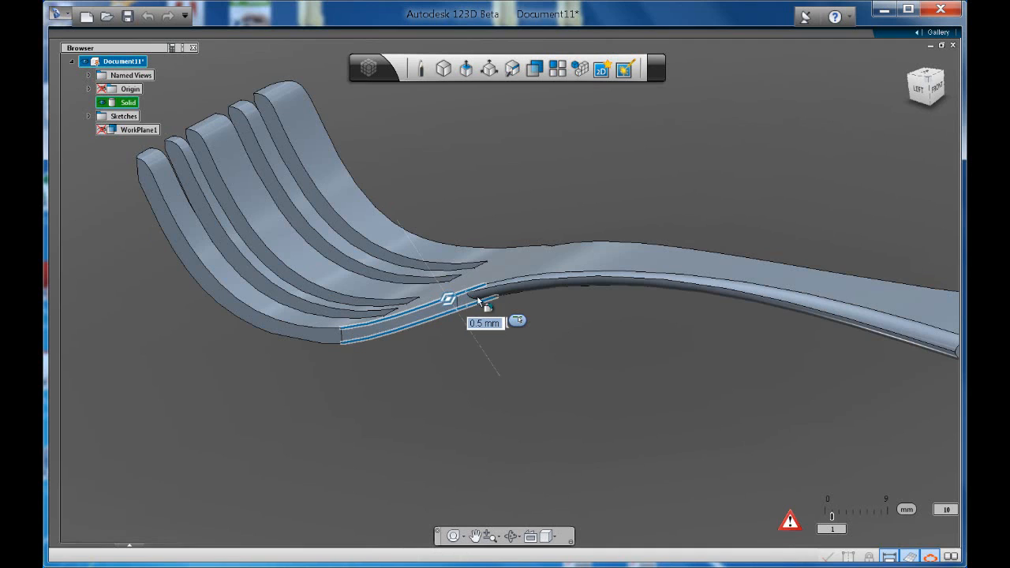
pyautogui.moveTo(660, 239)
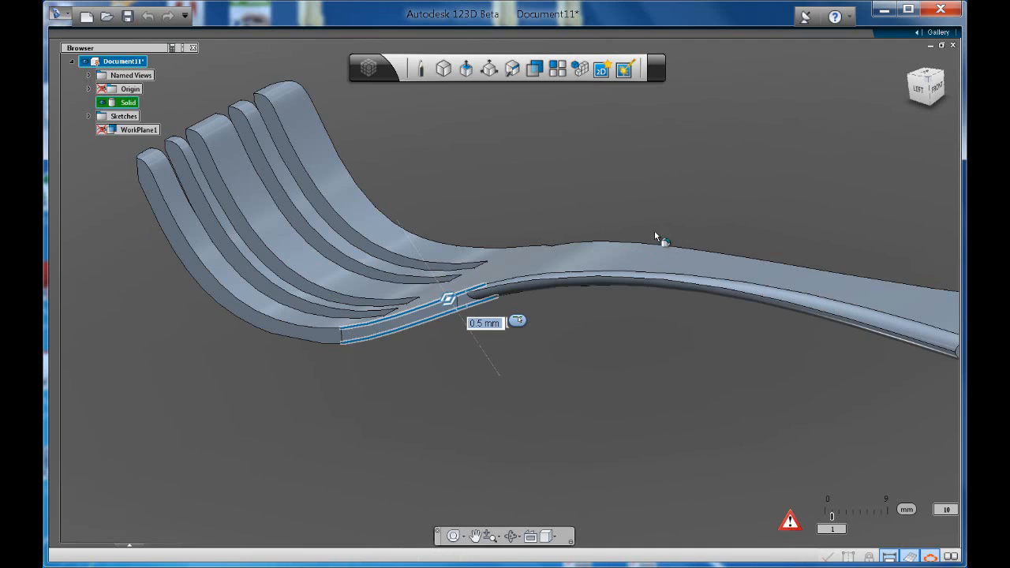